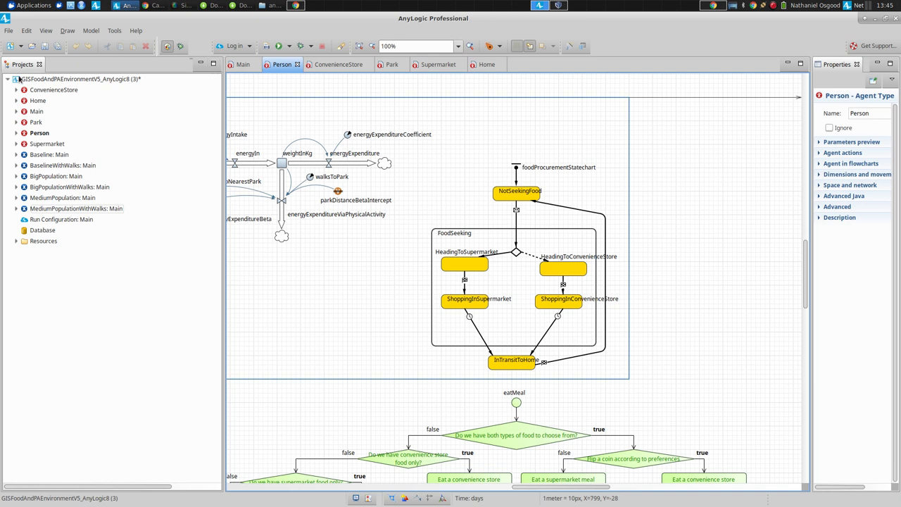
{"action": "mouse_move", "coordinate": [12, 35]}
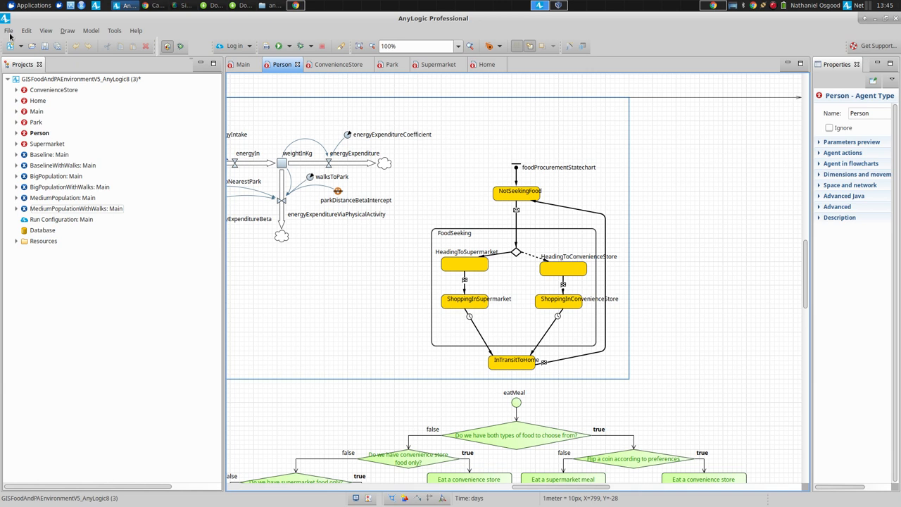
Glance at the recently opened models list, then close the Supermarket and Home diagrams.
{"action": "left_click", "coordinate": [8, 31]}
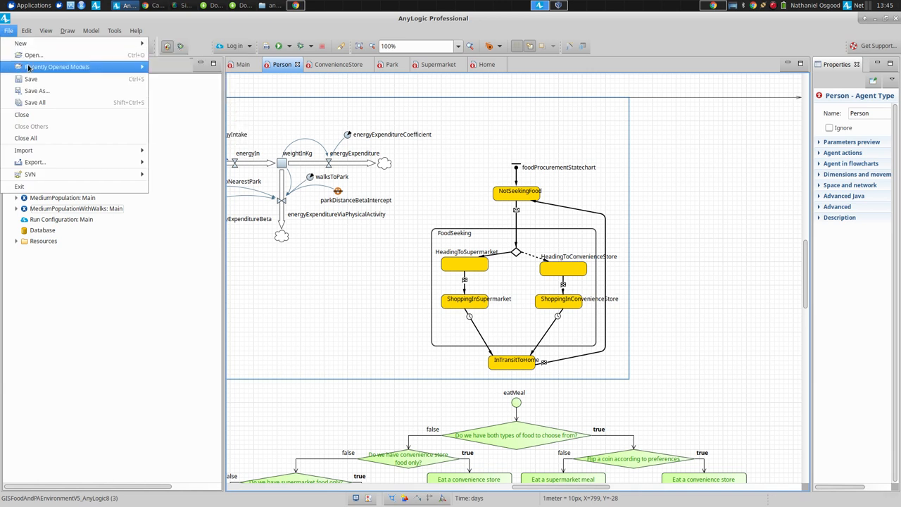
{"action": "left_click", "coordinate": [57, 66]}
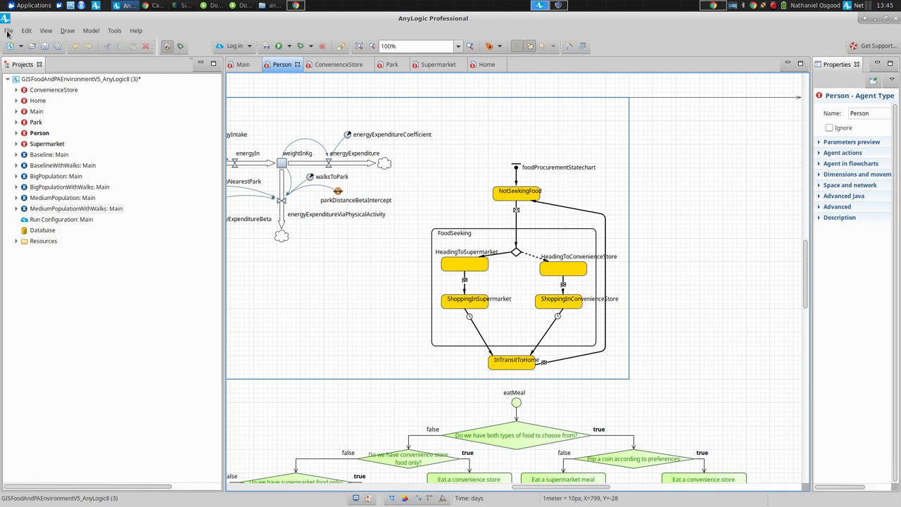
{"action": "mouse_move", "coordinate": [40, 88]}
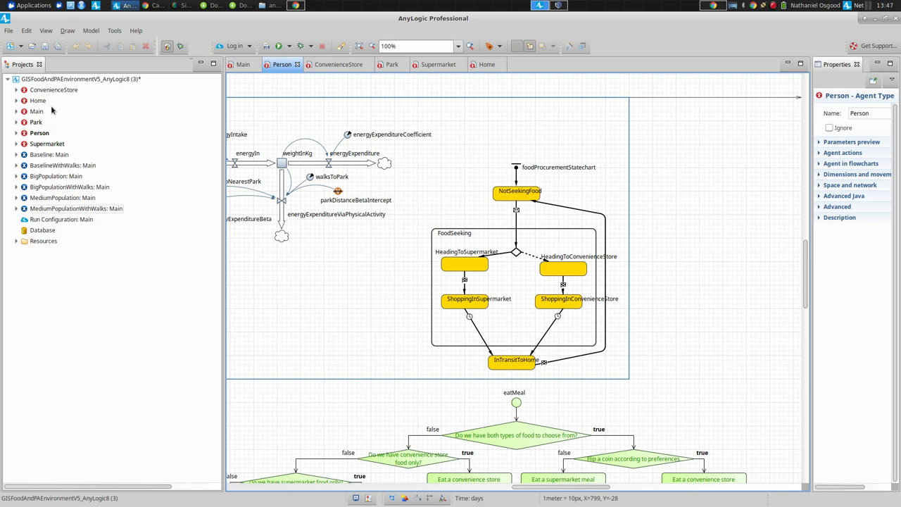
{"action": "mouse_move", "coordinate": [234, 138]}
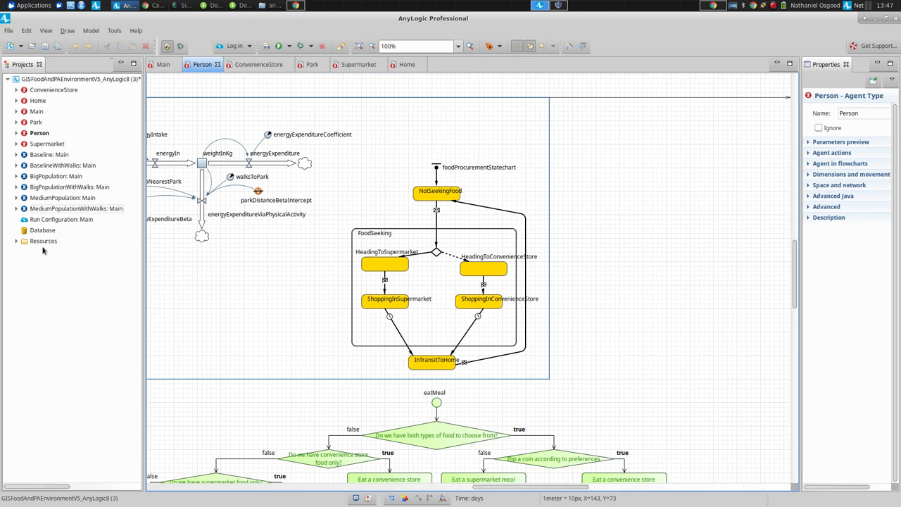
{"action": "mouse_move", "coordinate": [69, 133]}
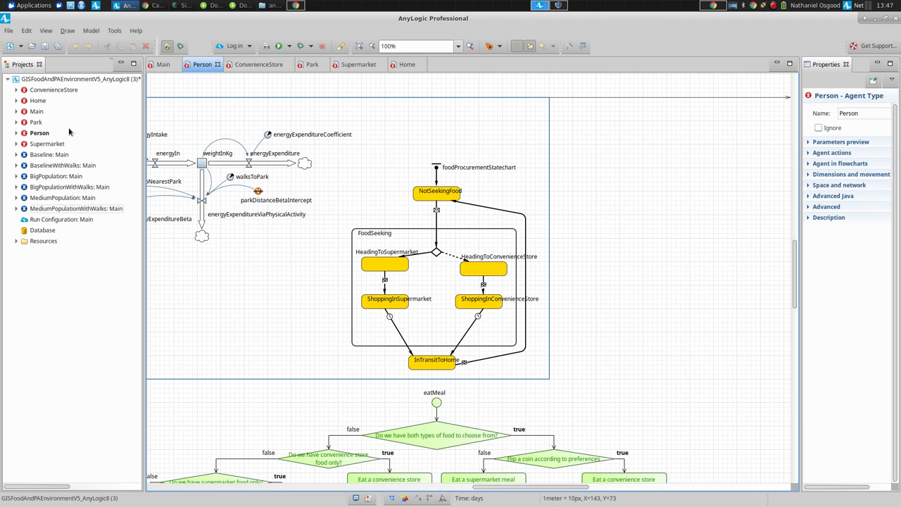
{"action": "mouse_move", "coordinate": [180, 76]}
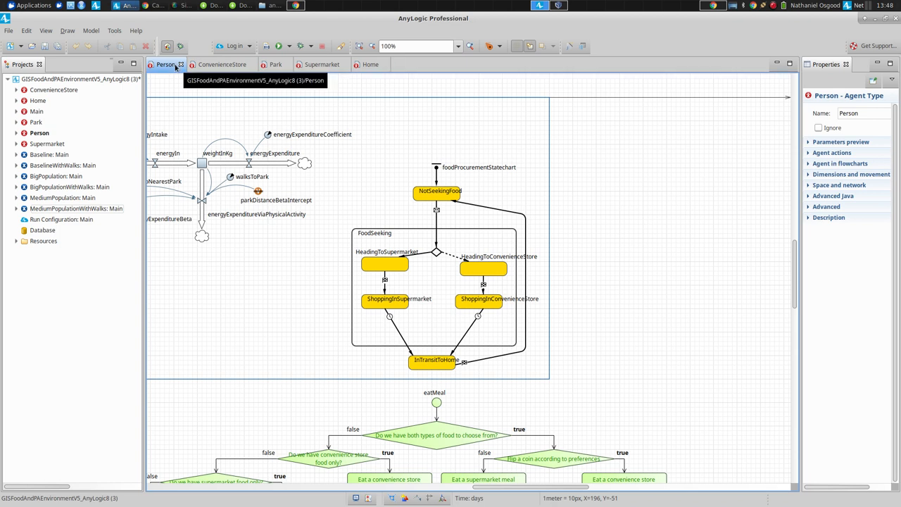
{"action": "mouse_move", "coordinate": [189, 69]}
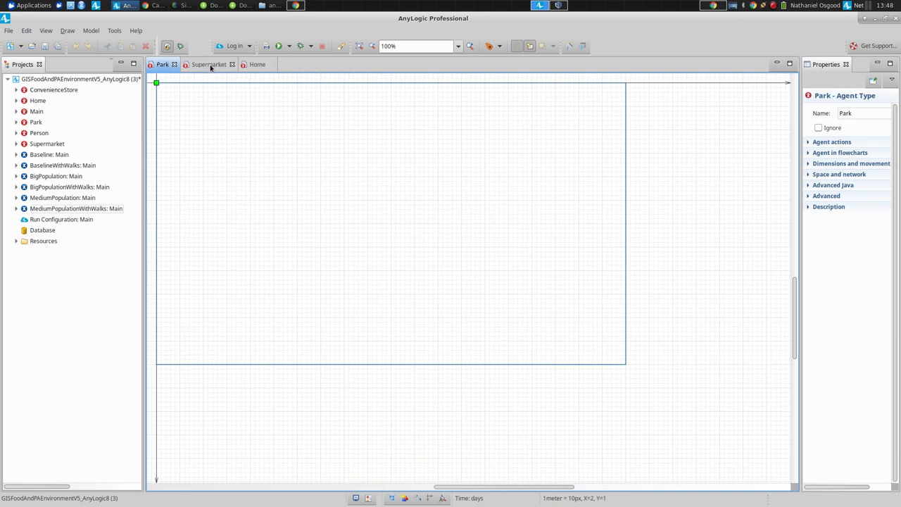
{"action": "left_click", "coordinate": [231, 64]}
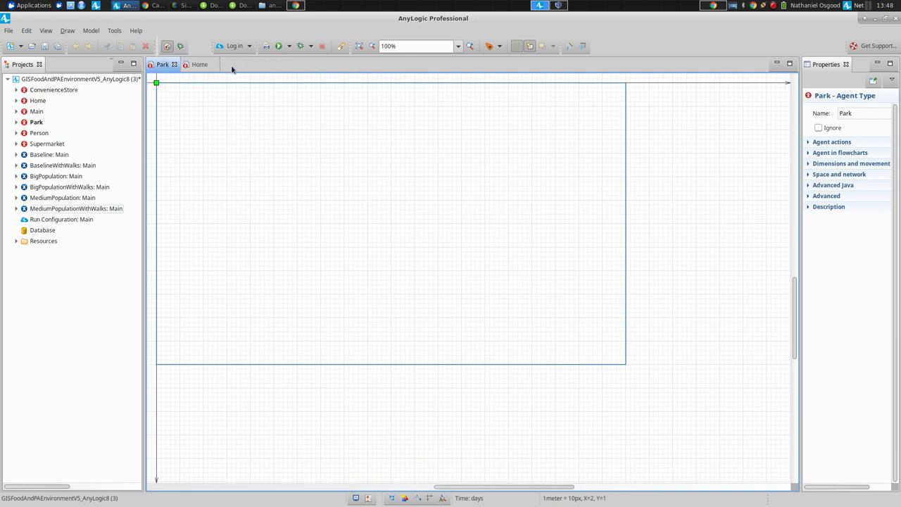
{"action": "left_click", "coordinate": [208, 65]}
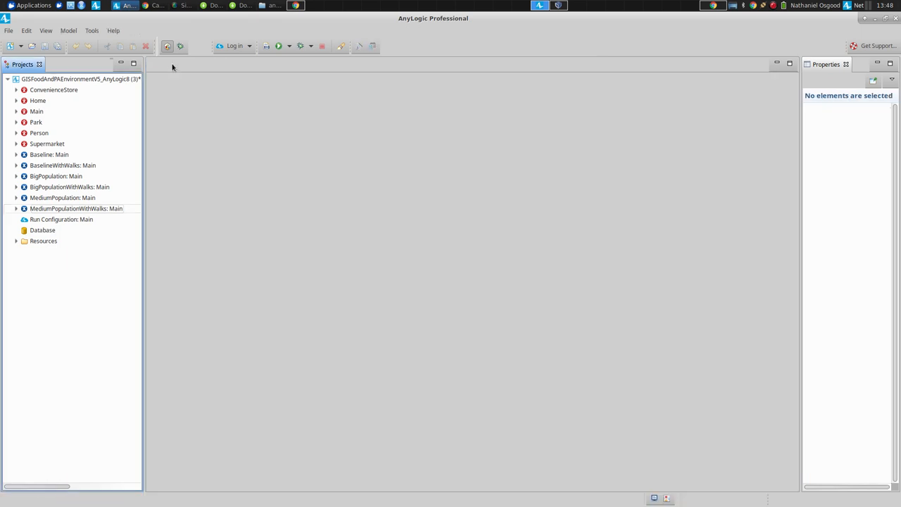
{"action": "mouse_move", "coordinate": [32, 121]}
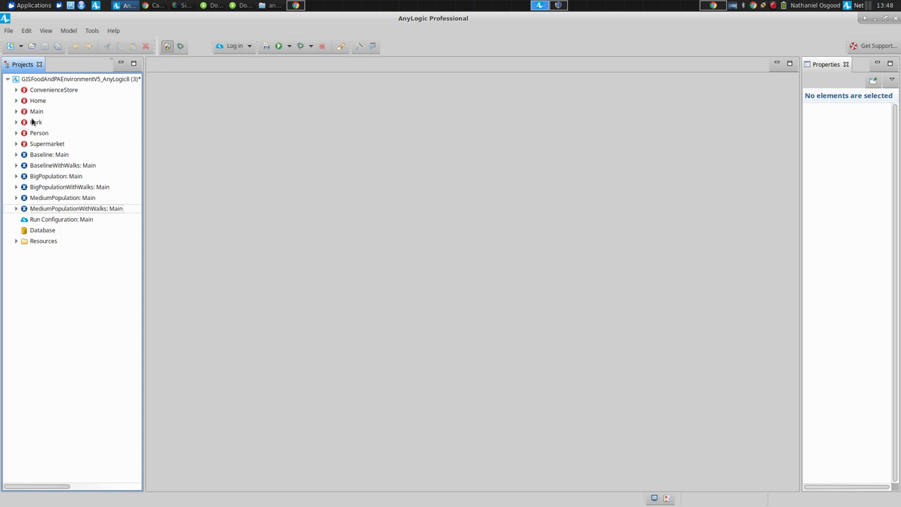
{"action": "mouse_move", "coordinate": [36, 141]}
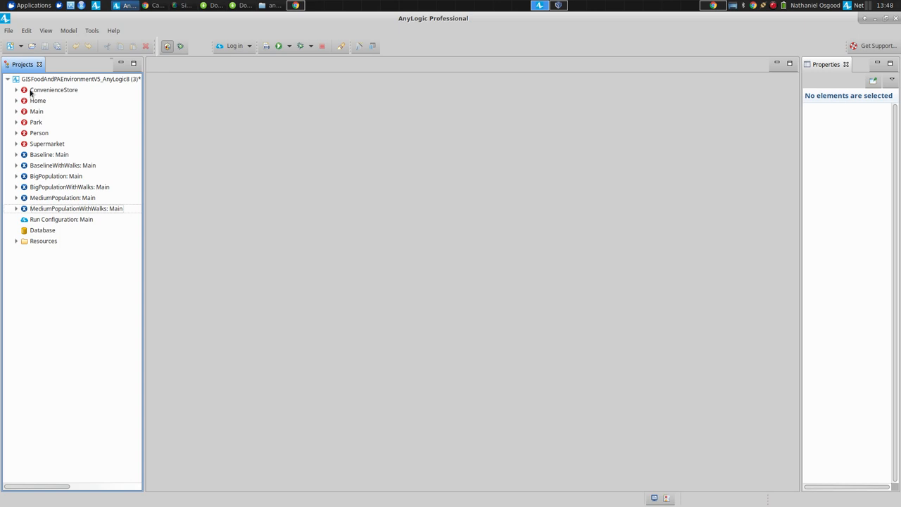
Reopen the ConvenienceStore and Person agent diagrams from the Projects tree.
{"action": "double_click", "coordinate": [55, 90]}
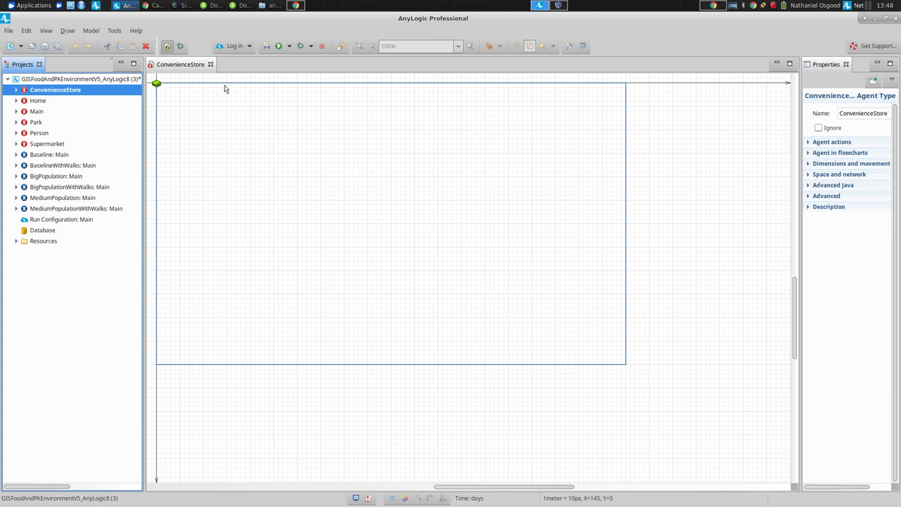
{"action": "left_click", "coordinate": [39, 133]}
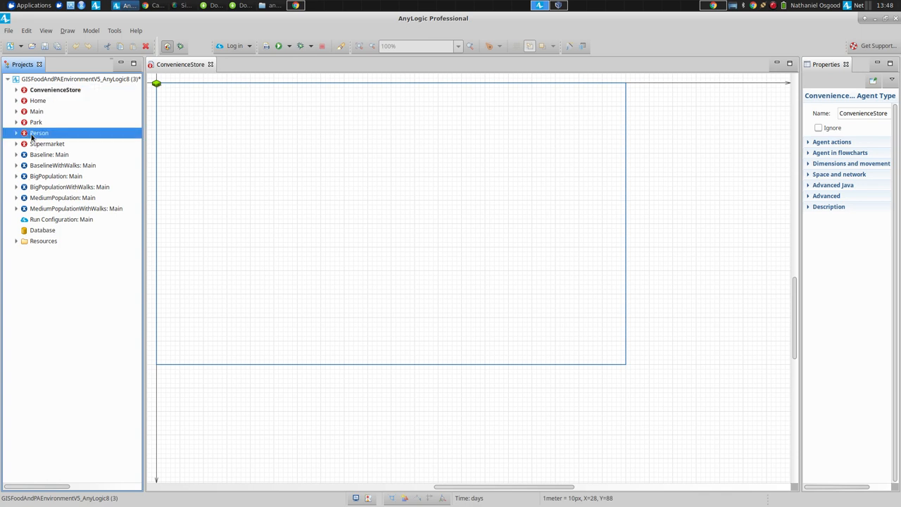
{"action": "double_click", "coordinate": [39, 132]}
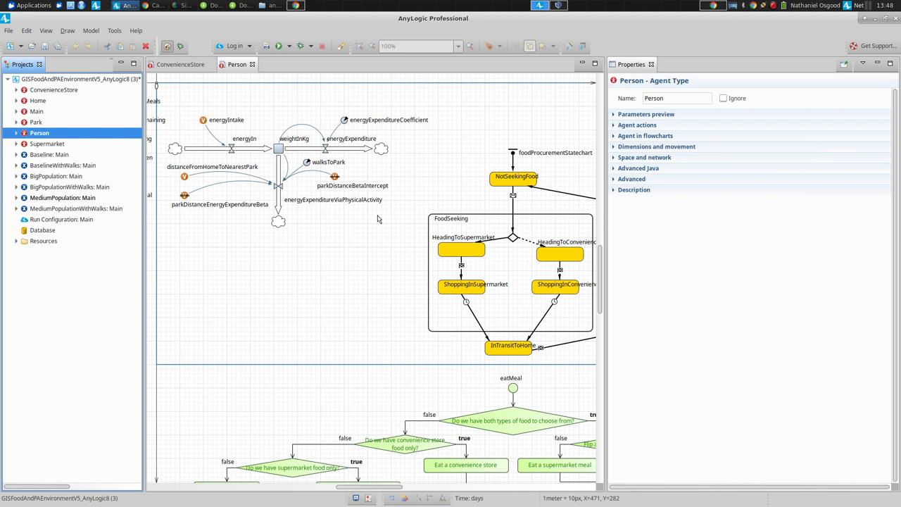
{"action": "mouse_move", "coordinate": [491, 127]}
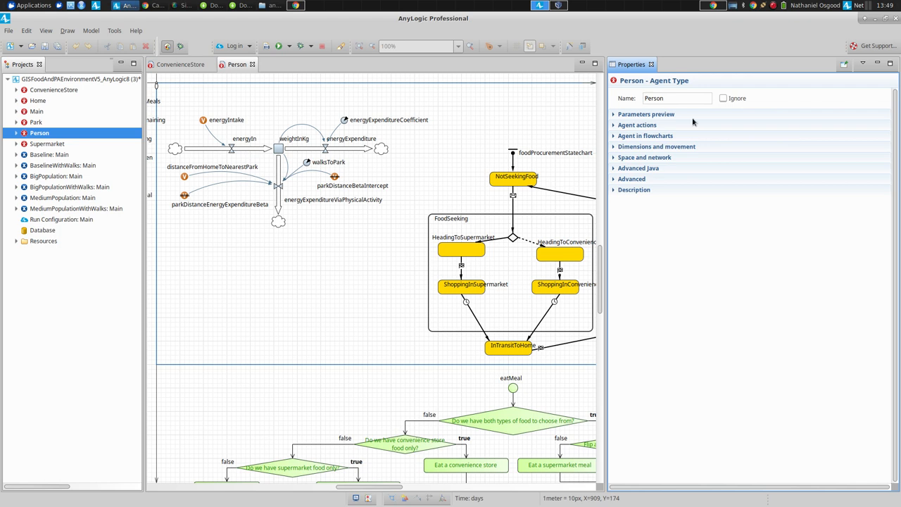
{"action": "mouse_move", "coordinate": [211, 183]}
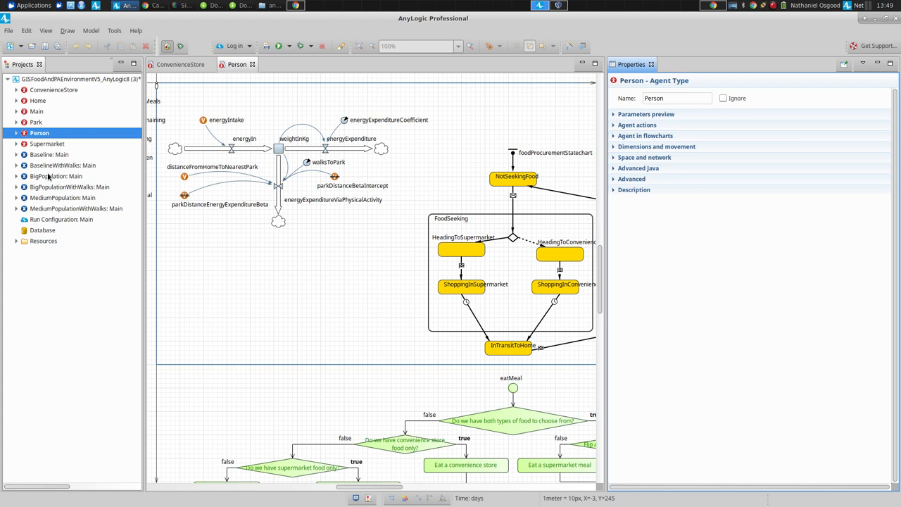
Select Baseline: Main to show its properties (populationSize 10, countHomes 50).
{"action": "left_click", "coordinate": [49, 154]}
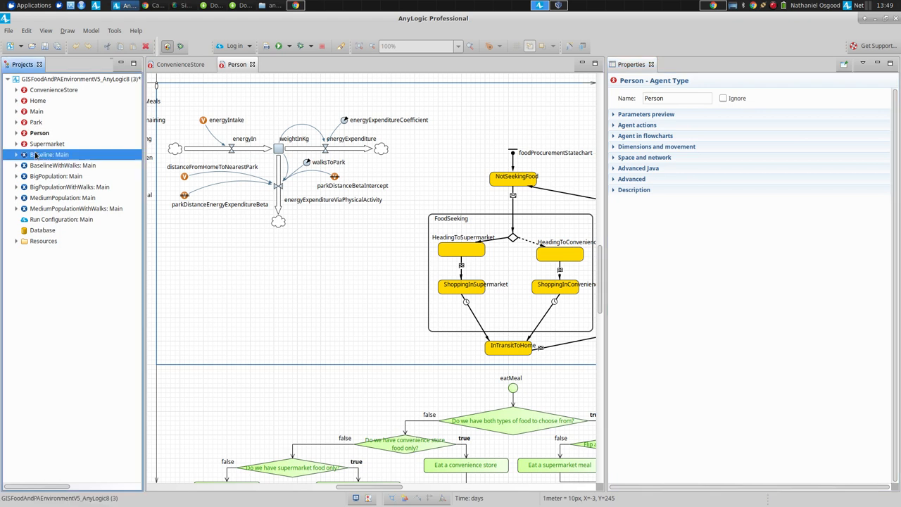
{"action": "left_click", "coordinate": [50, 153]}
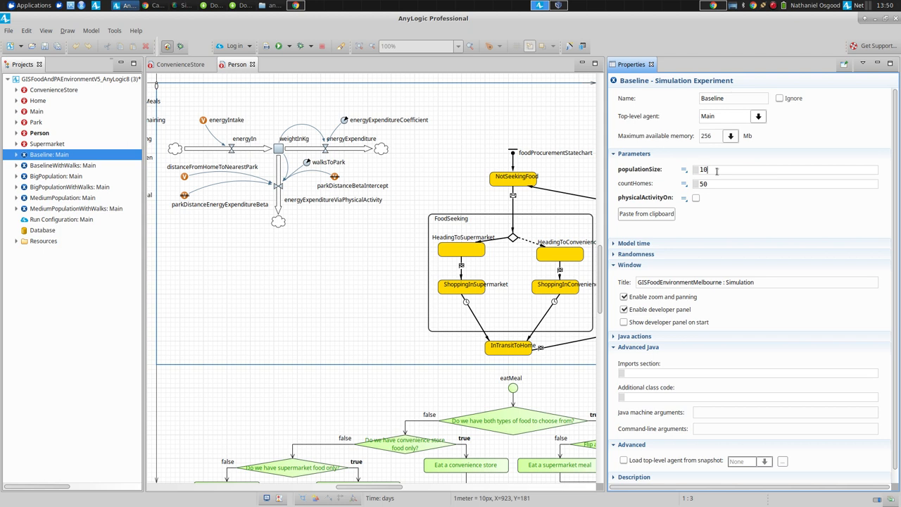
{"action": "mouse_move", "coordinate": [749, 66]}
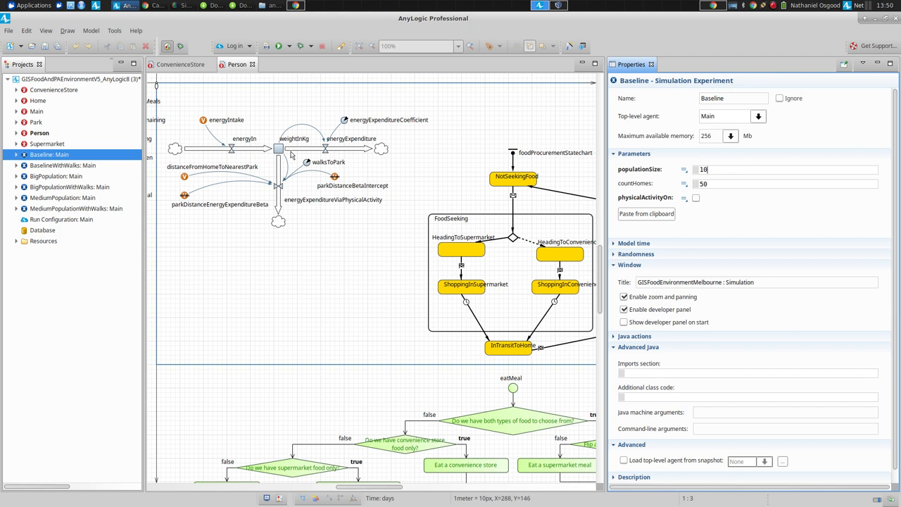
{"action": "mouse_move", "coordinate": [327, 153]}
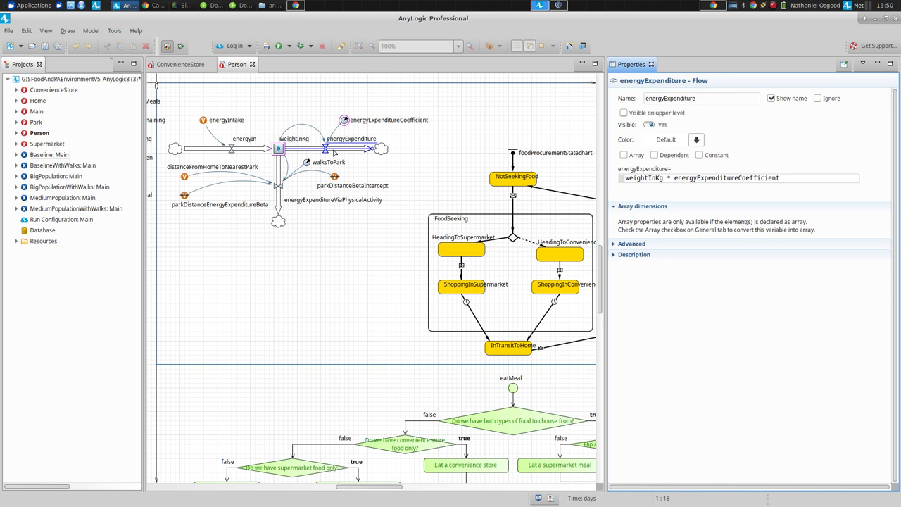
{"action": "mouse_move", "coordinate": [716, 190]}
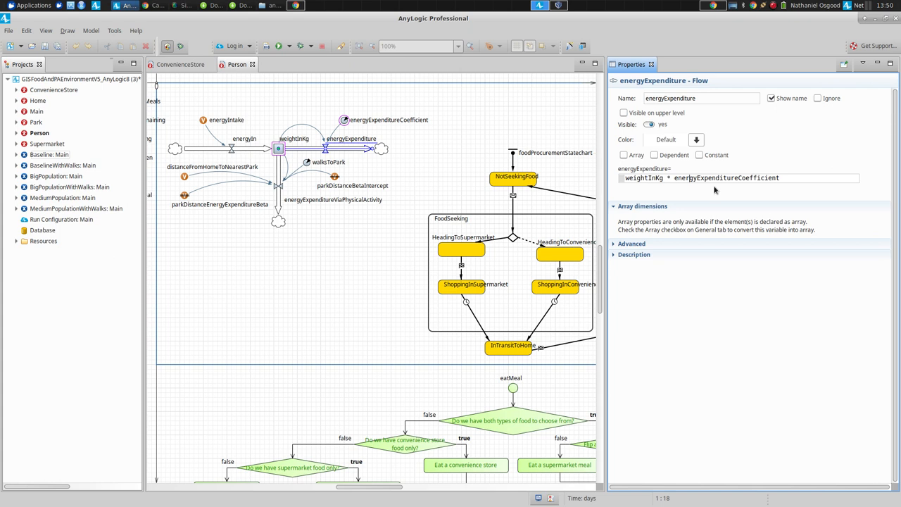
{"action": "mouse_move", "coordinate": [507, 211]}
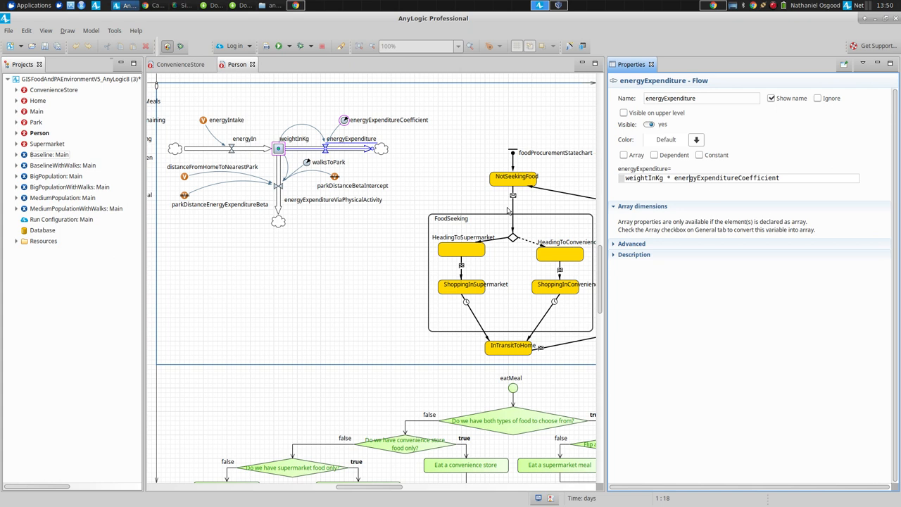
{"action": "mouse_move", "coordinate": [447, 285]}
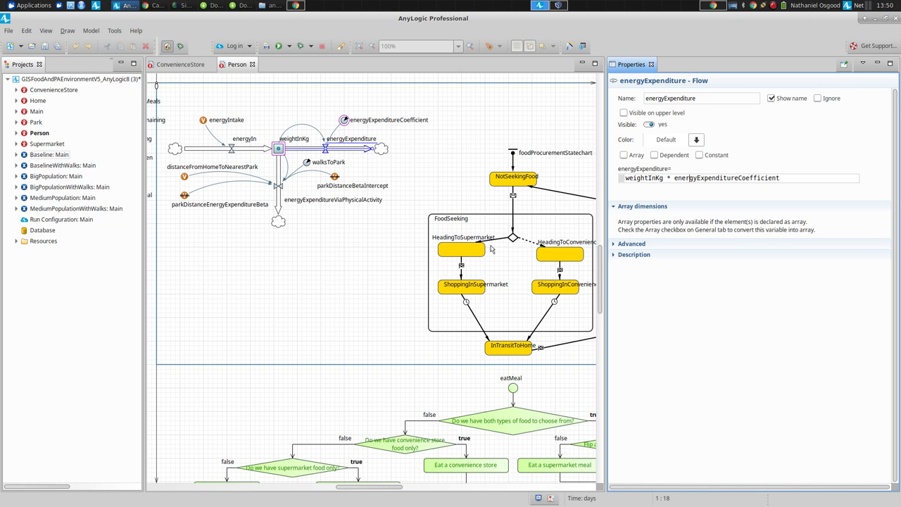
{"action": "mouse_move", "coordinate": [475, 292]}
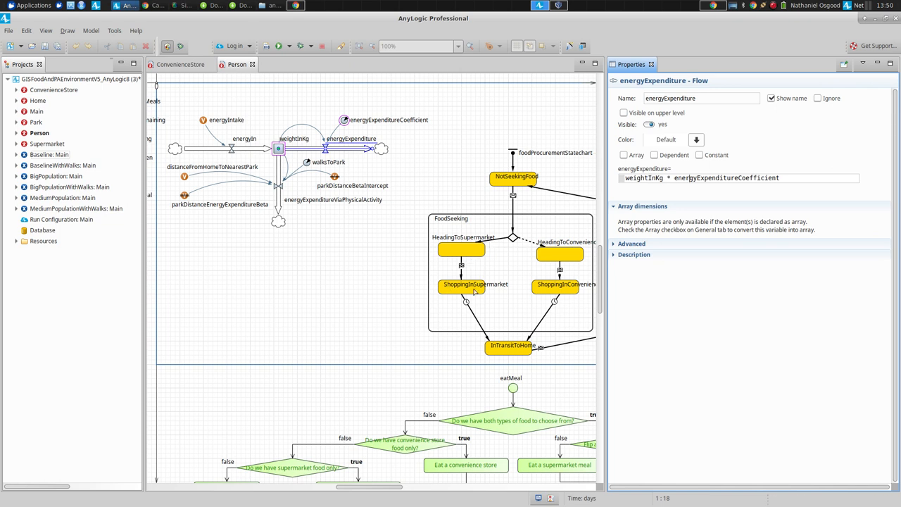
Inspect the ShoppingInSupermarket entry action, transition timeout and first eatMeal decision condition.
{"action": "left_click", "coordinate": [465, 285]}
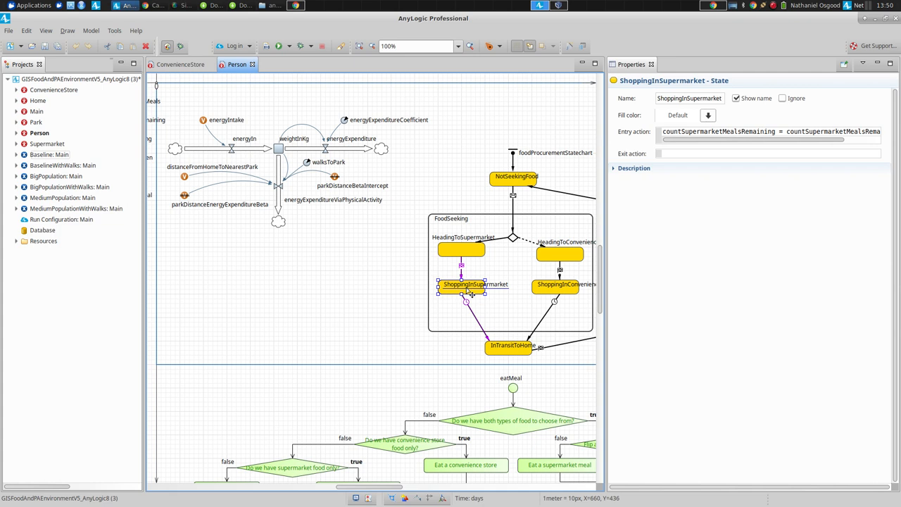
{"action": "left_click", "coordinate": [468, 296]}
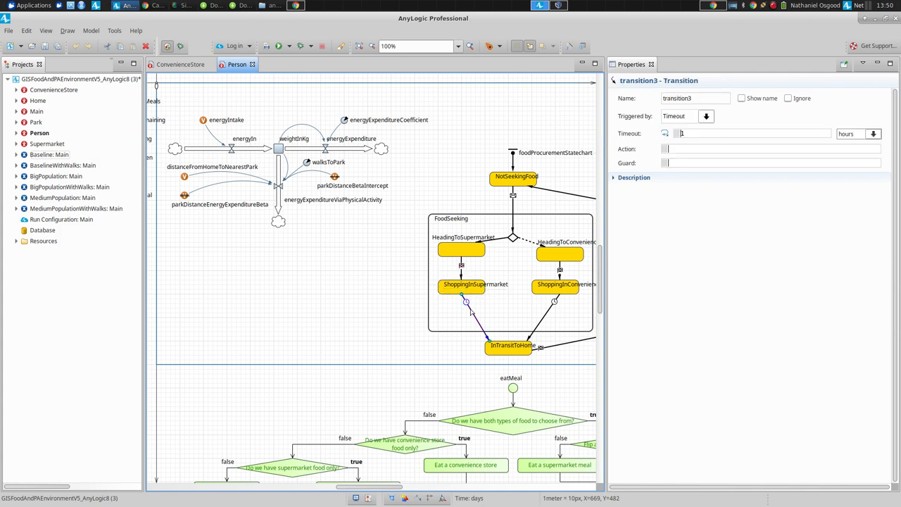
{"action": "left_click", "coordinate": [513, 419]}
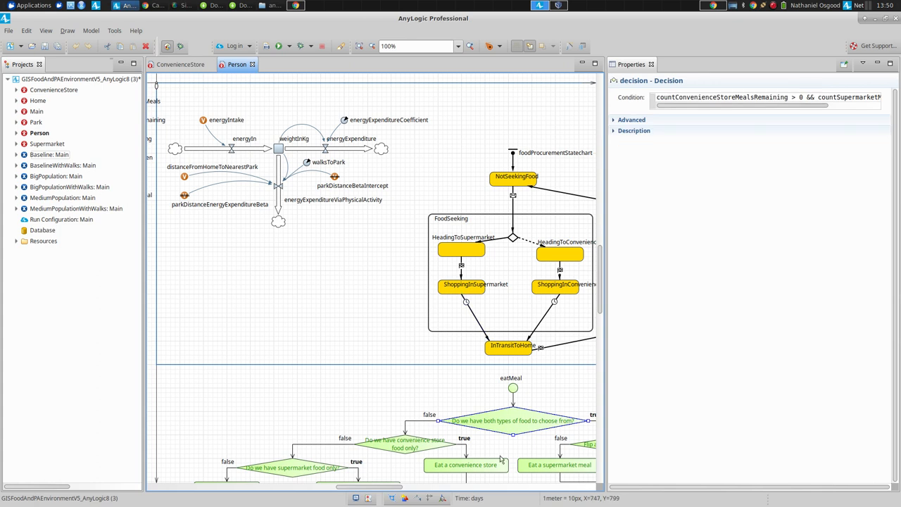
{"action": "mouse_move", "coordinate": [493, 444]}
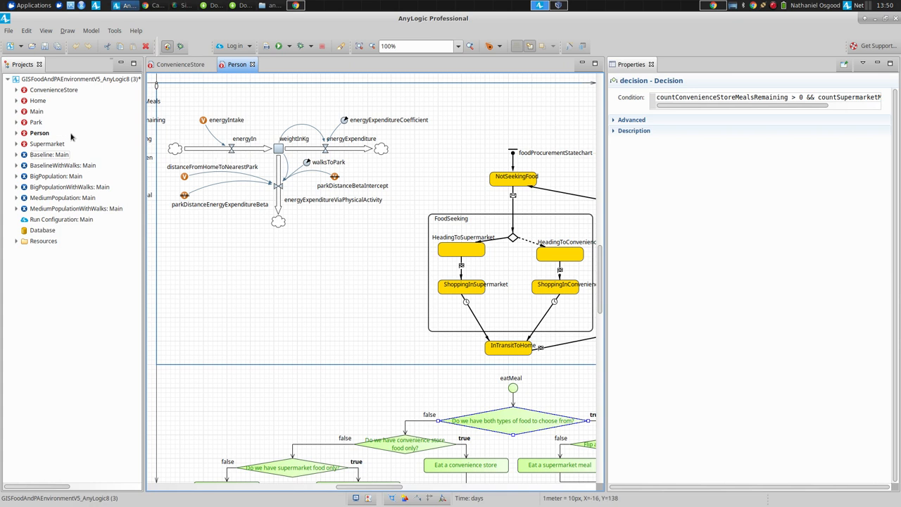
Return to the Baseline experiment's properties with populationSize 10 and countHomes 50.
{"action": "left_click", "coordinate": [50, 153]}
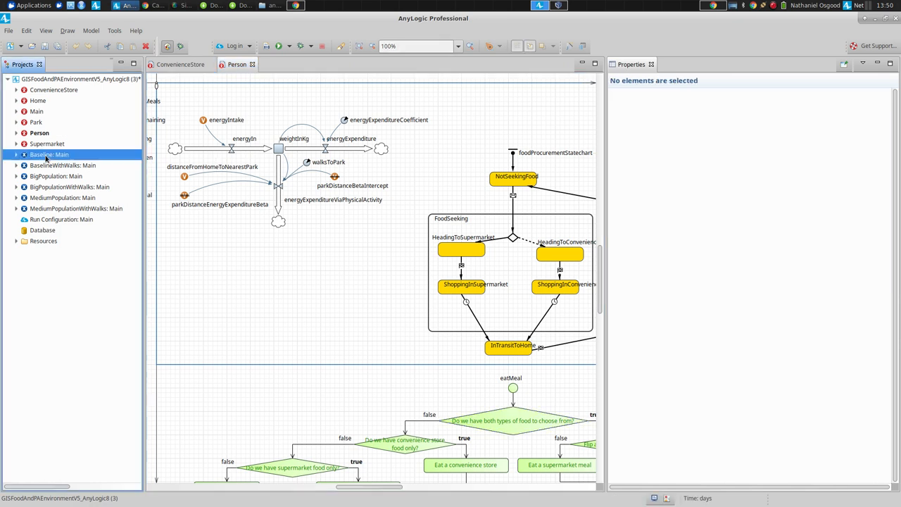
{"action": "left_click", "coordinate": [49, 154]}
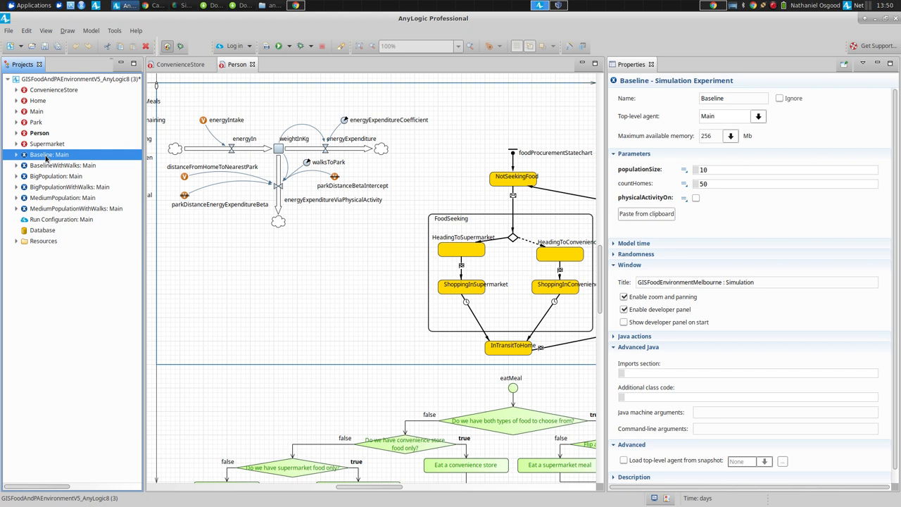
{"action": "mouse_move", "coordinate": [133, 192]}
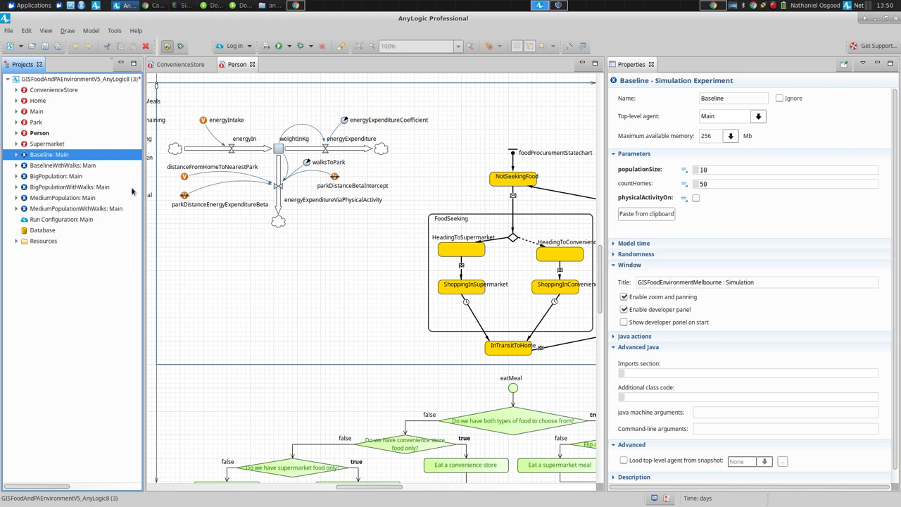
{"action": "mouse_move", "coordinate": [218, 128]}
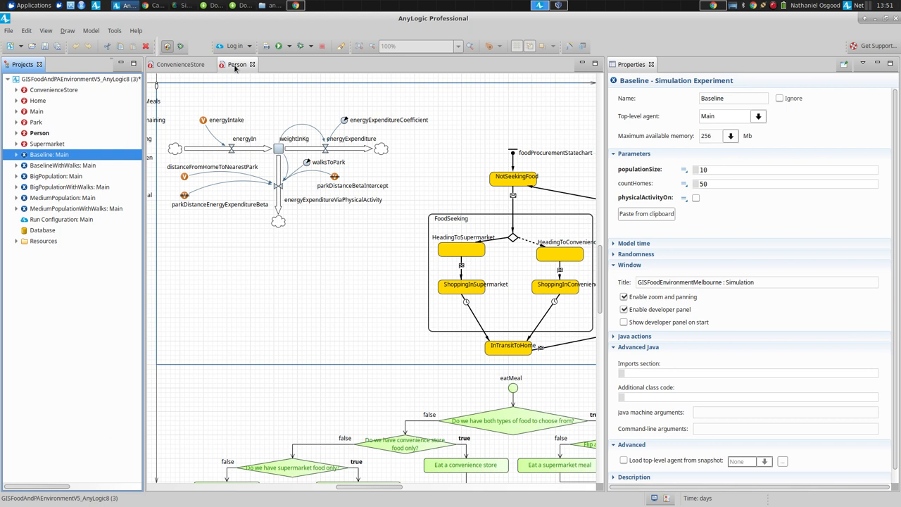
{"action": "mouse_move", "coordinate": [236, 65]}
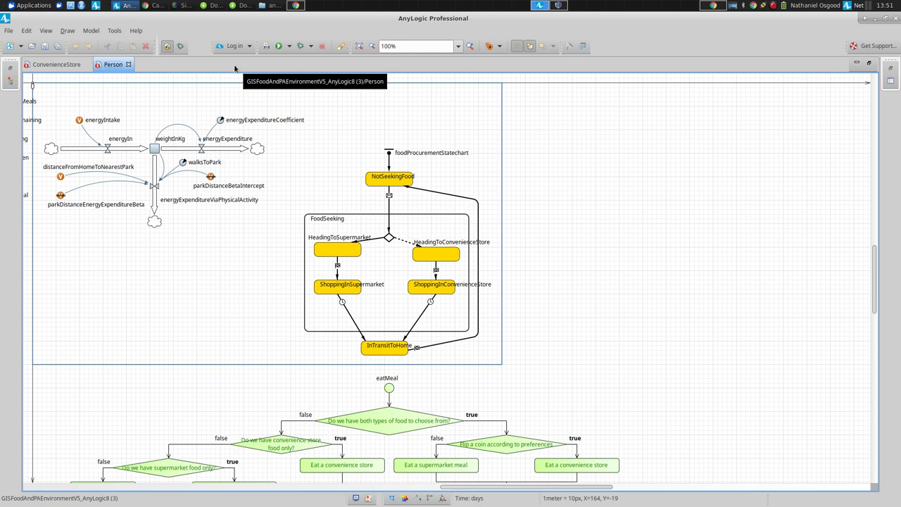
{"action": "mouse_move", "coordinate": [434, 208]}
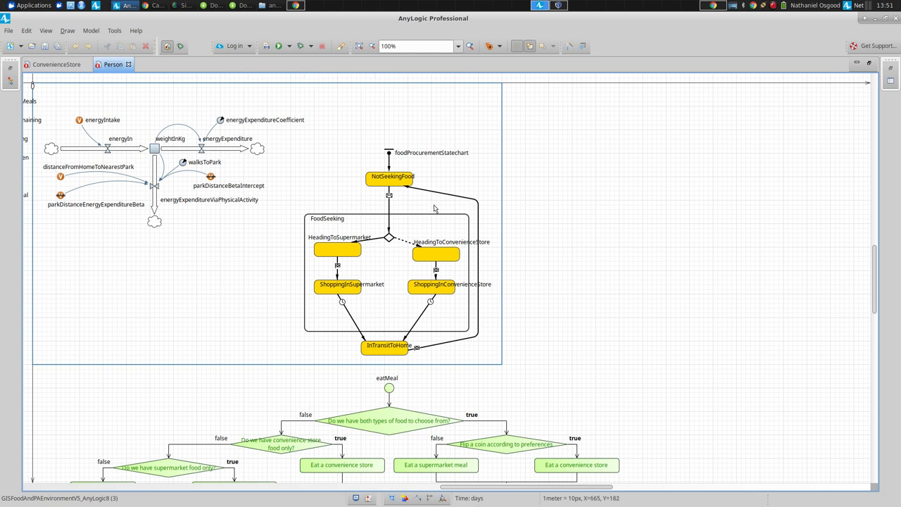
Scroll through the restored Person agent properties beside the diagram.
{"action": "scroll", "scroll_direction": "down", "scroll_amount": 3}
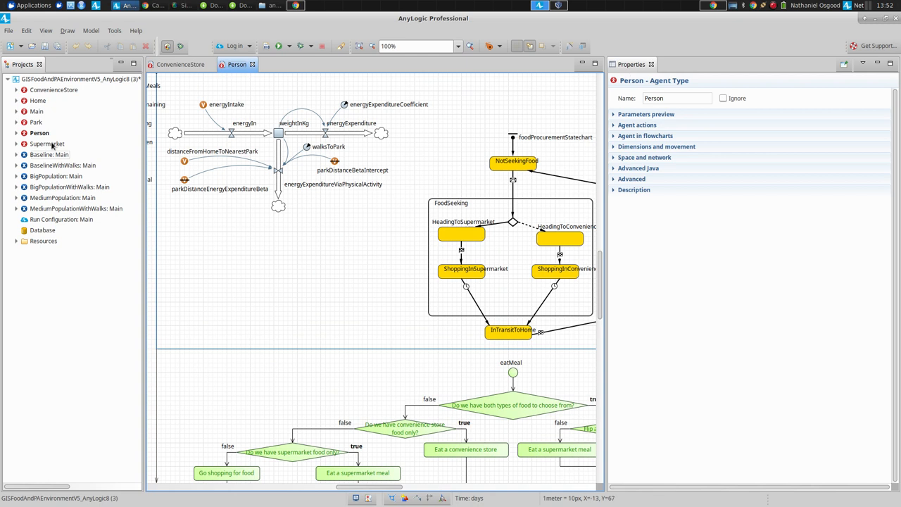
Select Baseline: Main to display the simulation experiment's properties.
{"action": "left_click", "coordinate": [49, 153]}
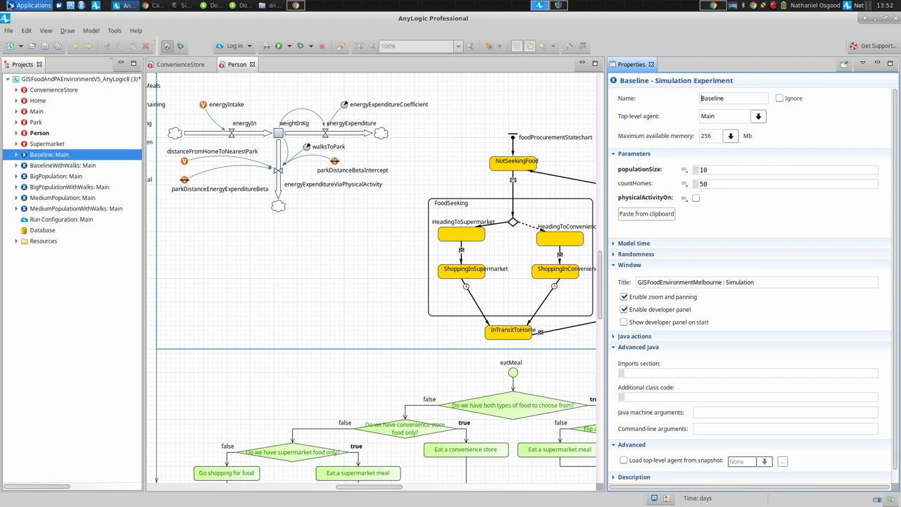
{"action": "left_click", "coordinate": [46, 31]}
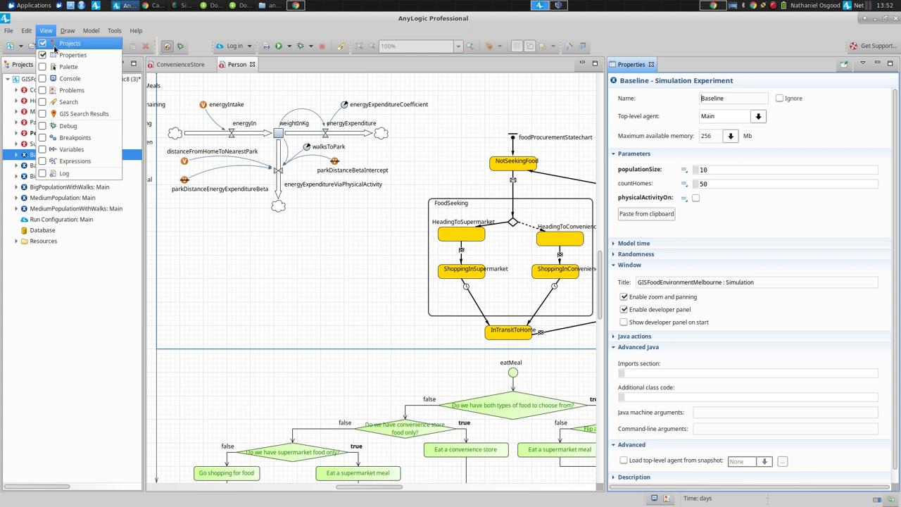
{"action": "mouse_move", "coordinate": [68, 67]}
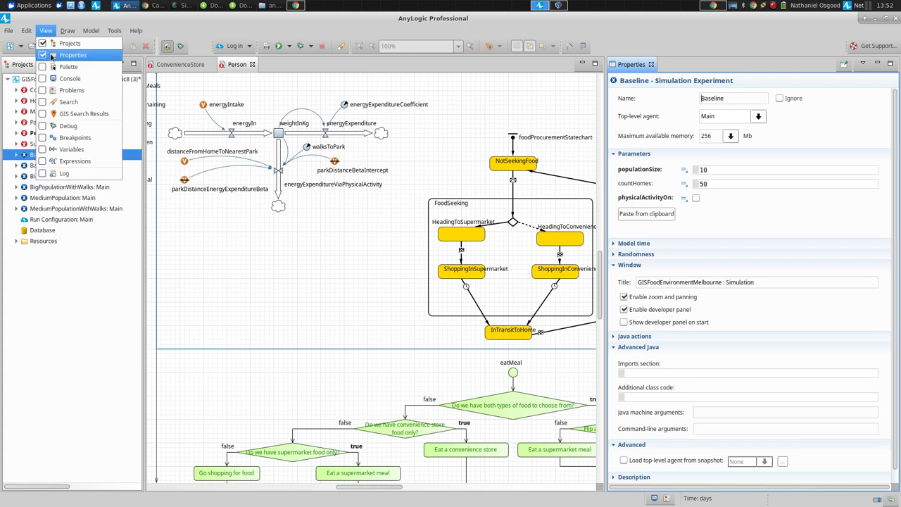
{"action": "mouse_move", "coordinate": [69, 66]}
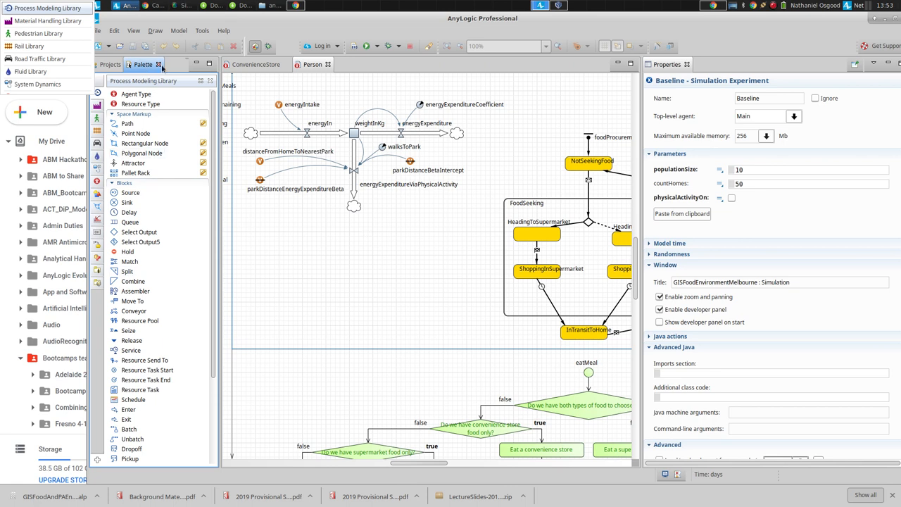
{"action": "mouse_move", "coordinate": [160, 65]}
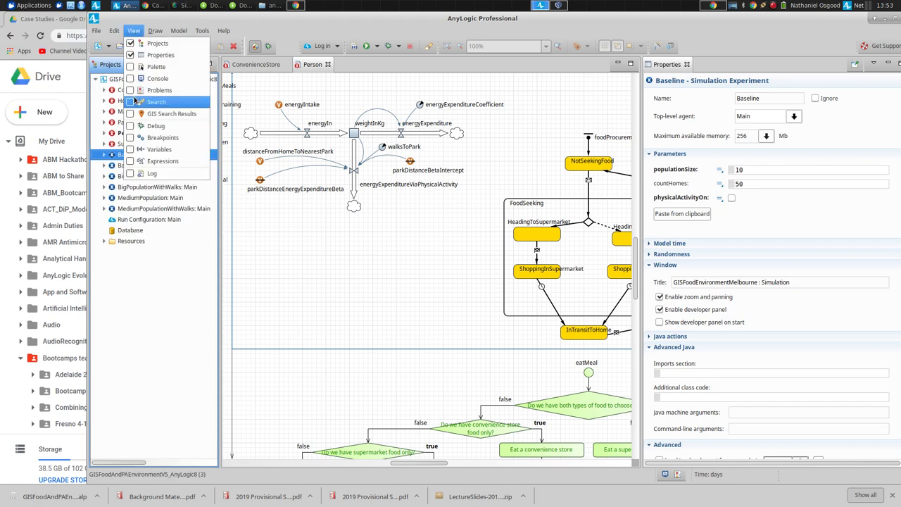
{"action": "mouse_move", "coordinate": [159, 90]}
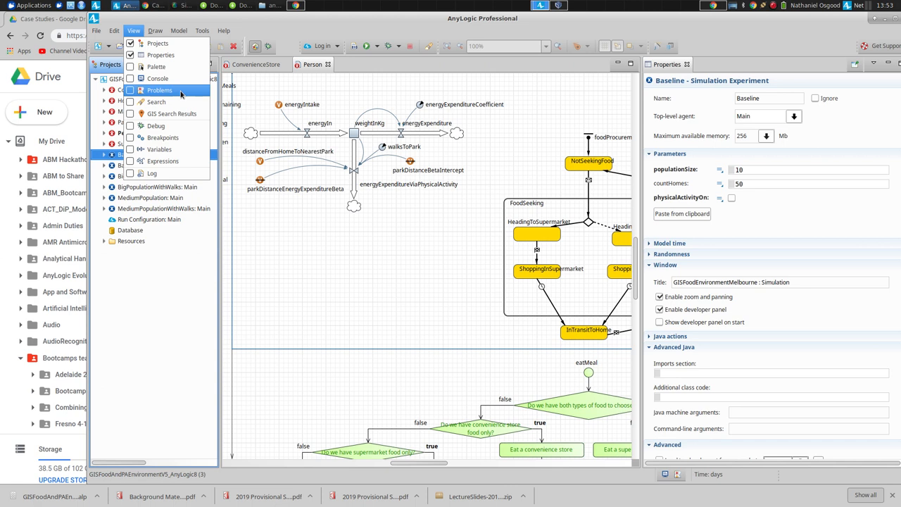
{"action": "mouse_move", "coordinate": [156, 125]}
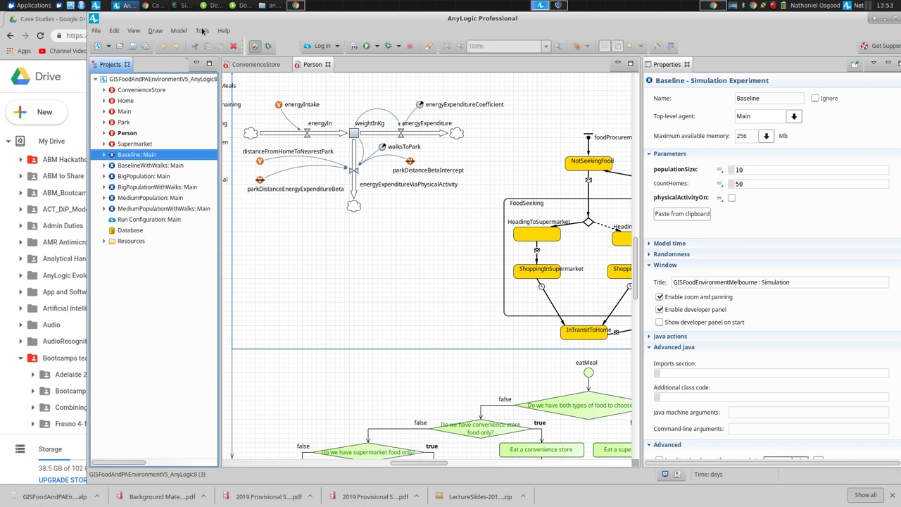
Bring up Search/Replace with 'energy' entered, then dismiss it without searching.
{"action": "left_click", "coordinate": [202, 31]}
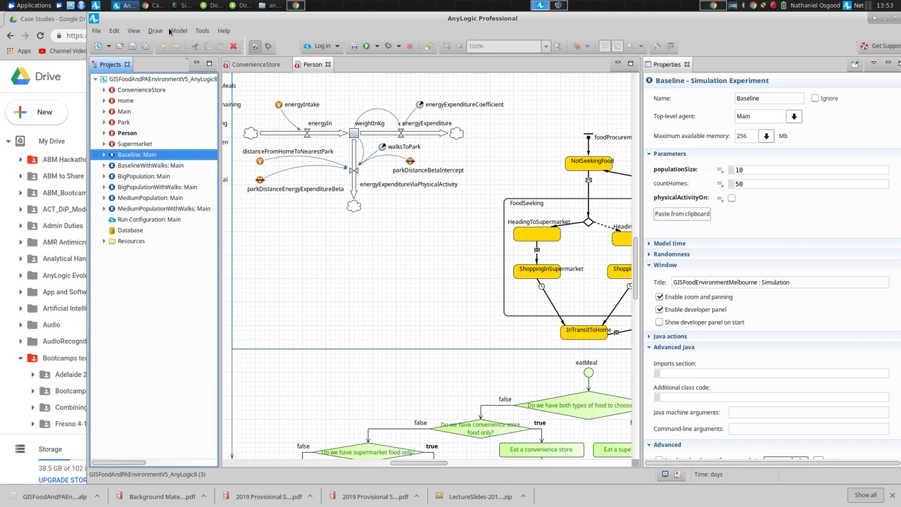
{"action": "left_click", "coordinate": [133, 31]}
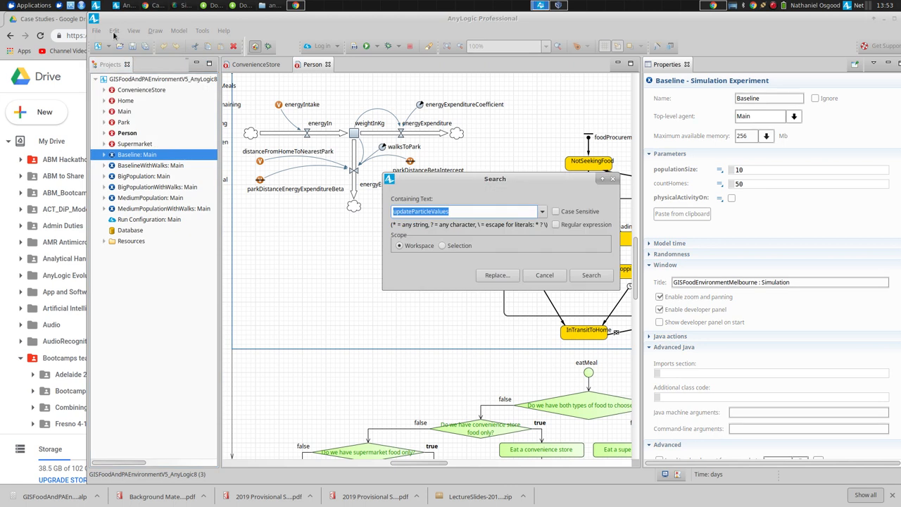
{"action": "left_click", "coordinate": [114, 31]}
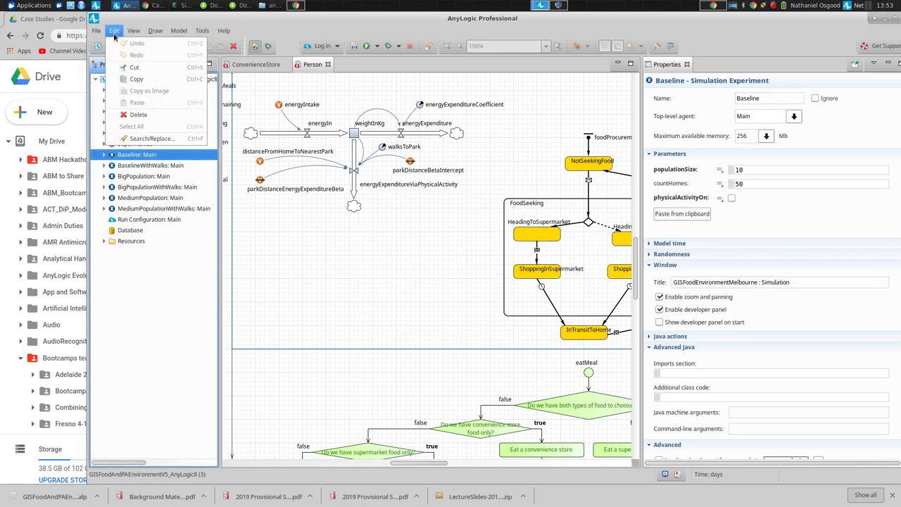
{"action": "left_click", "coordinate": [152, 138]}
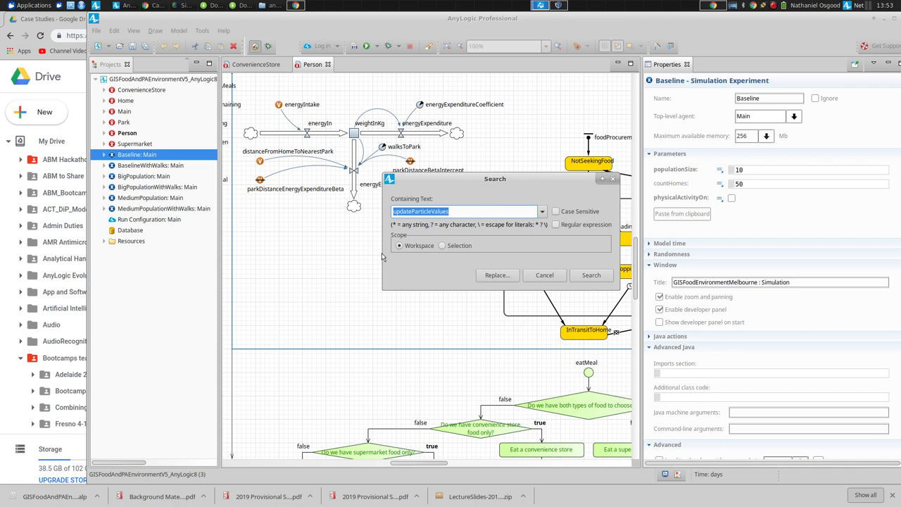
{"action": "type", "text": "energy"}
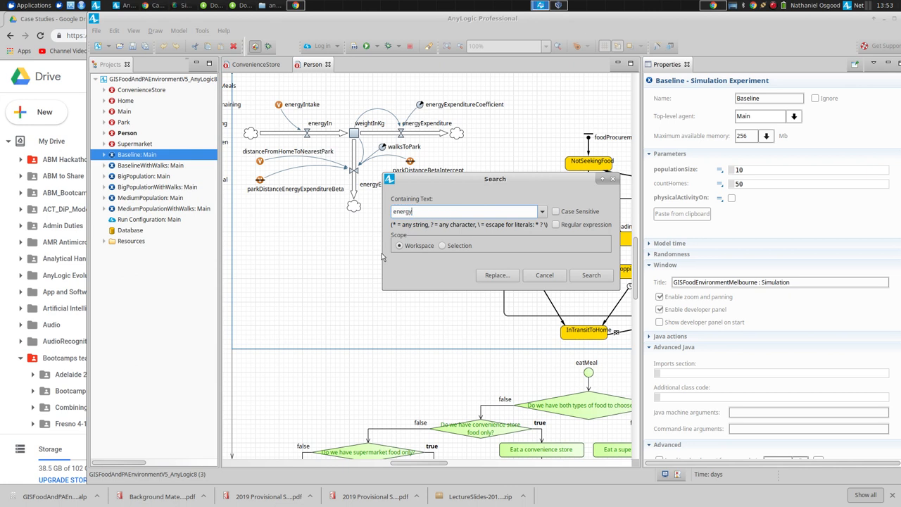
{"action": "left_click", "coordinate": [543, 275]}
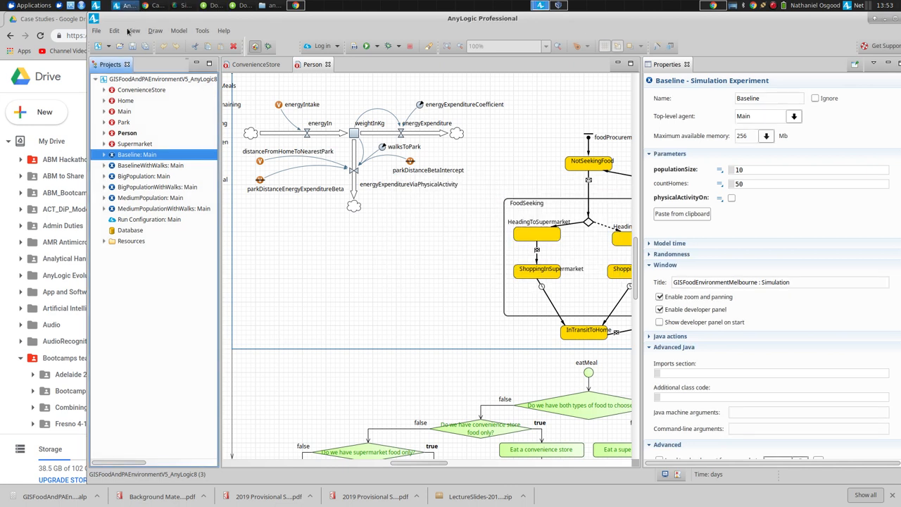
Search the whole workspace for 'energy', listing the 22 references found.
{"action": "left_click", "coordinate": [223, 31]}
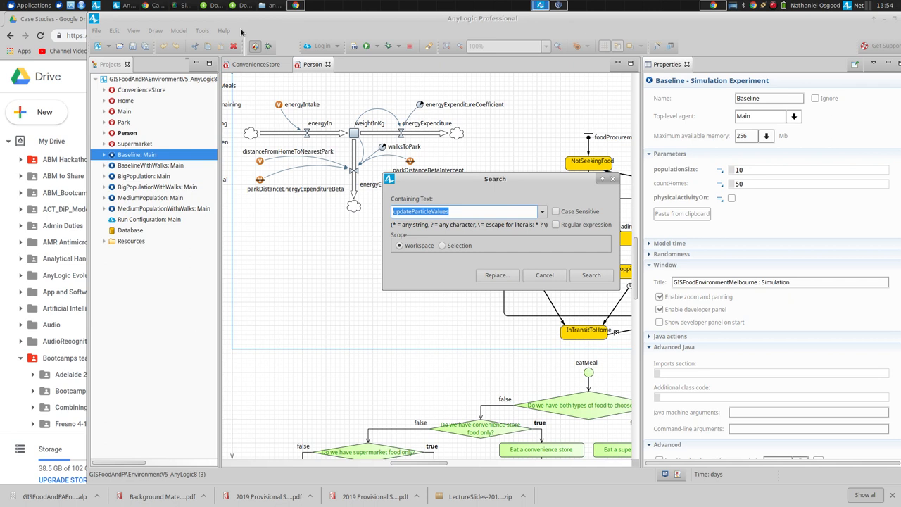
{"action": "type", "text": "energy"}
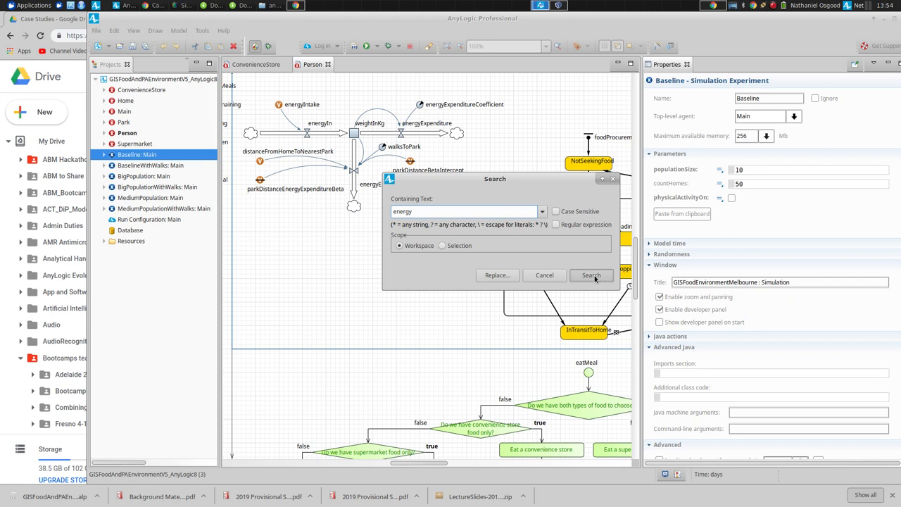
{"action": "left_click", "coordinate": [591, 274]}
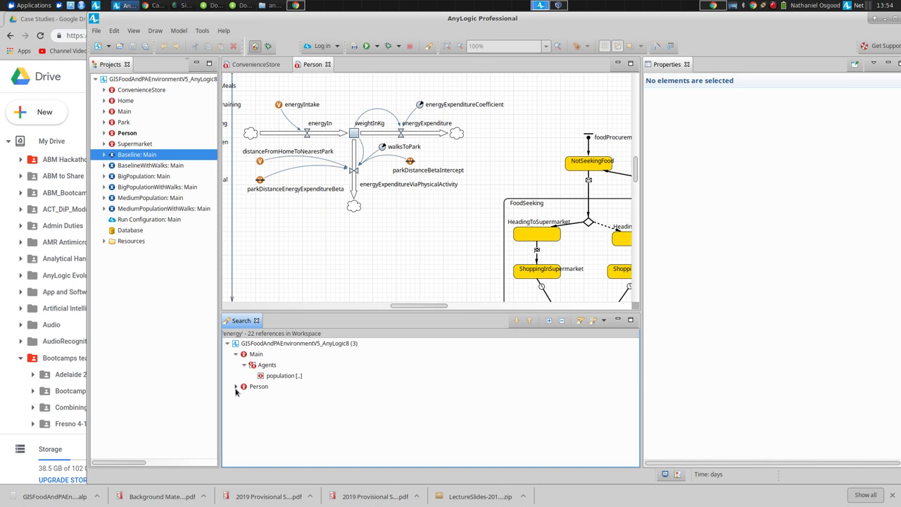
Expand Person > Statecharts > foodProcurementStatechart and jump to the entry point action mentioning energy.
{"action": "left_click", "coordinate": [237, 385]}
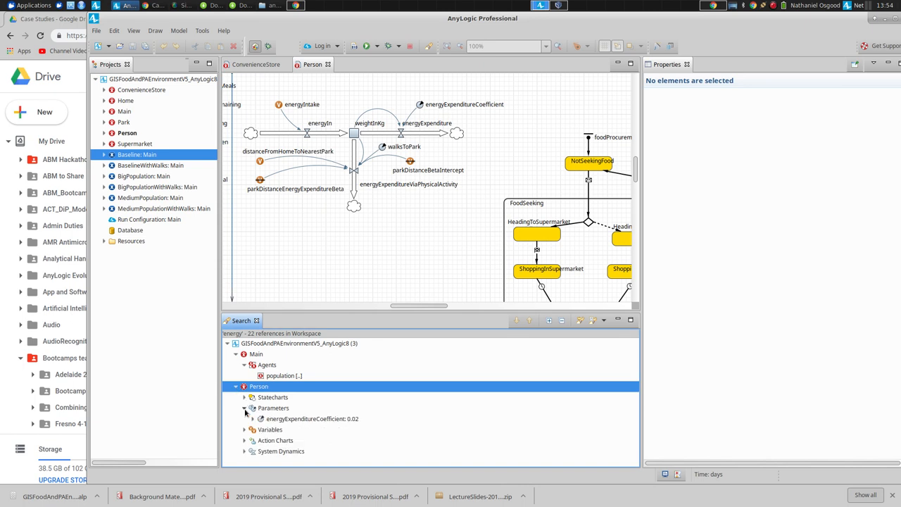
{"action": "mouse_move", "coordinate": [242, 400]}
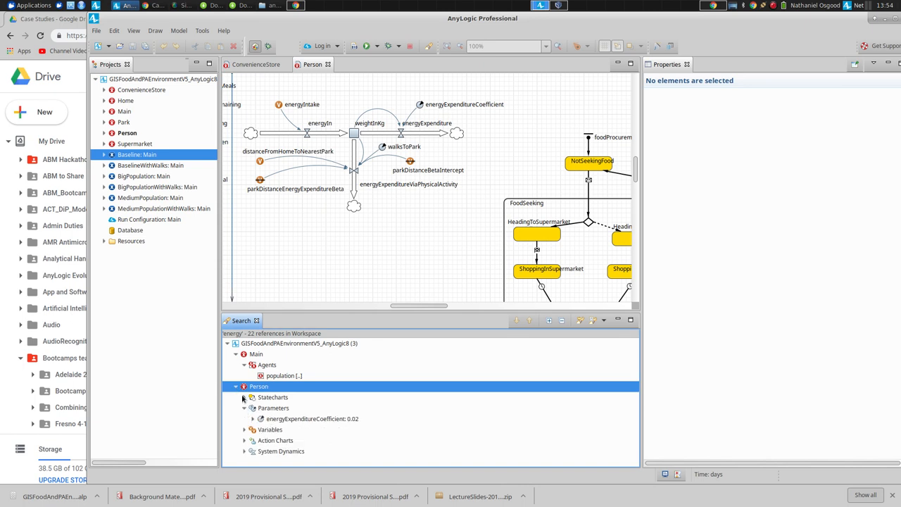
{"action": "left_click", "coordinate": [245, 397]}
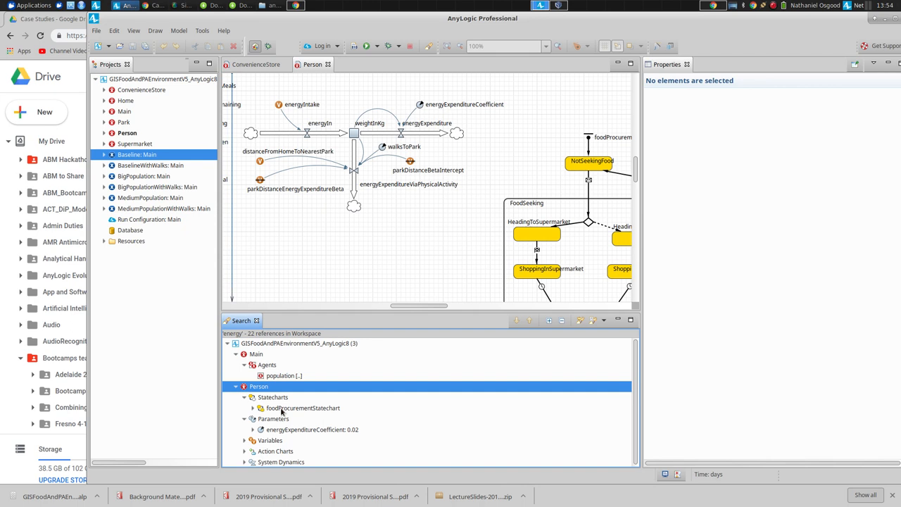
{"action": "left_click", "coordinate": [254, 408]}
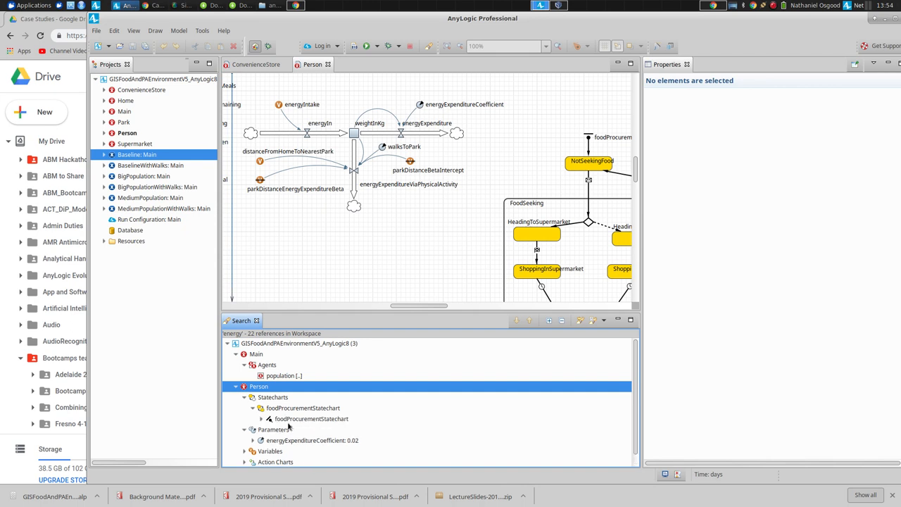
{"action": "left_click", "coordinate": [262, 419]}
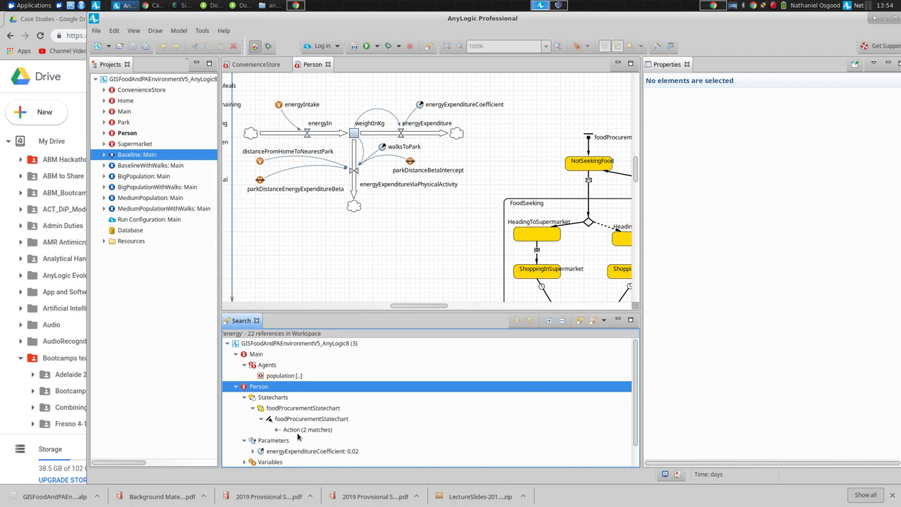
{"action": "left_click", "coordinate": [307, 430]}
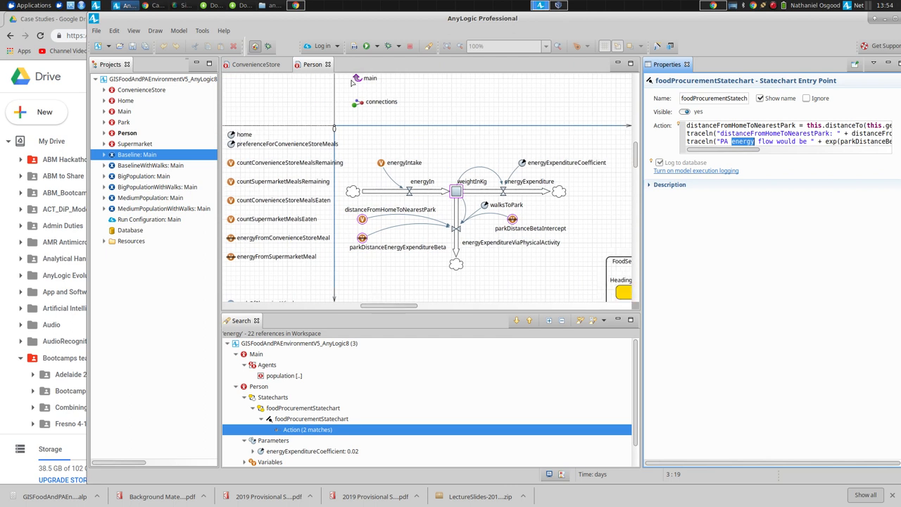
Bring up the Baseline experiment's model page in the browser.
{"action": "left_click", "coordinate": [203, 31]}
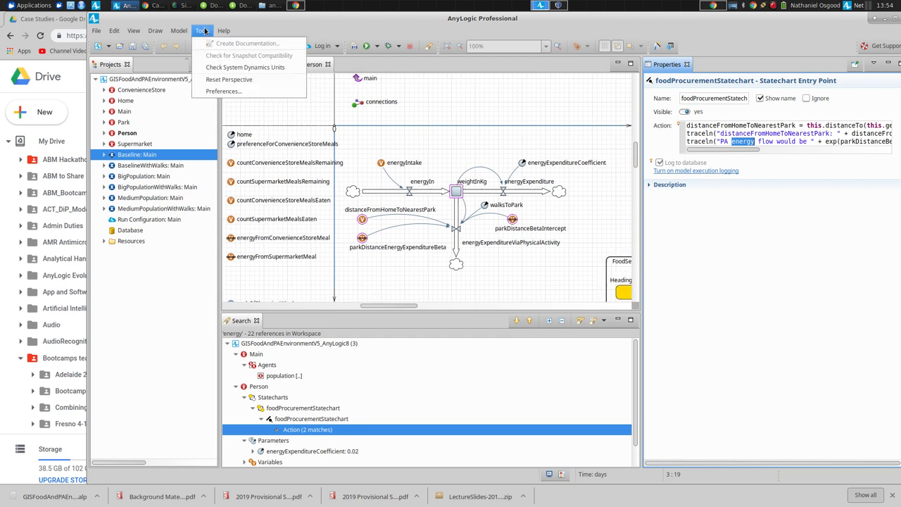
{"action": "left_click", "coordinate": [179, 31]}
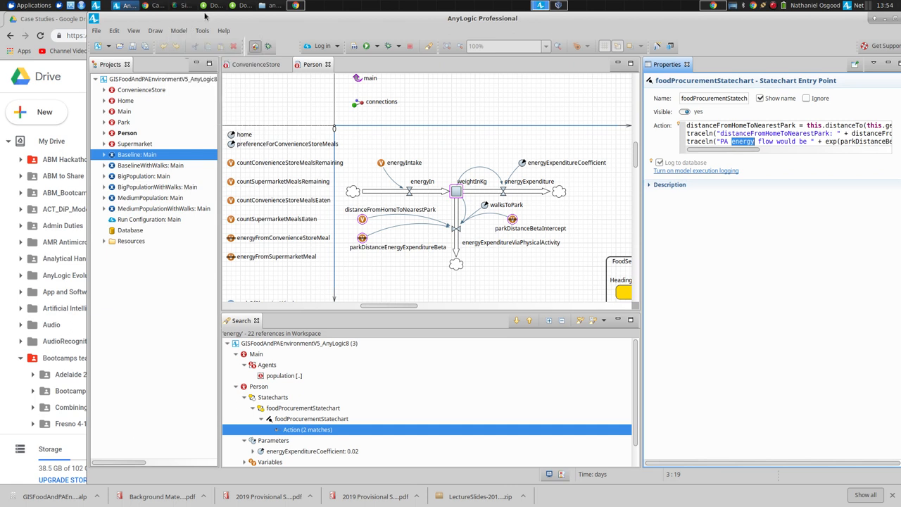
{"action": "right_click", "coordinate": [138, 154]}
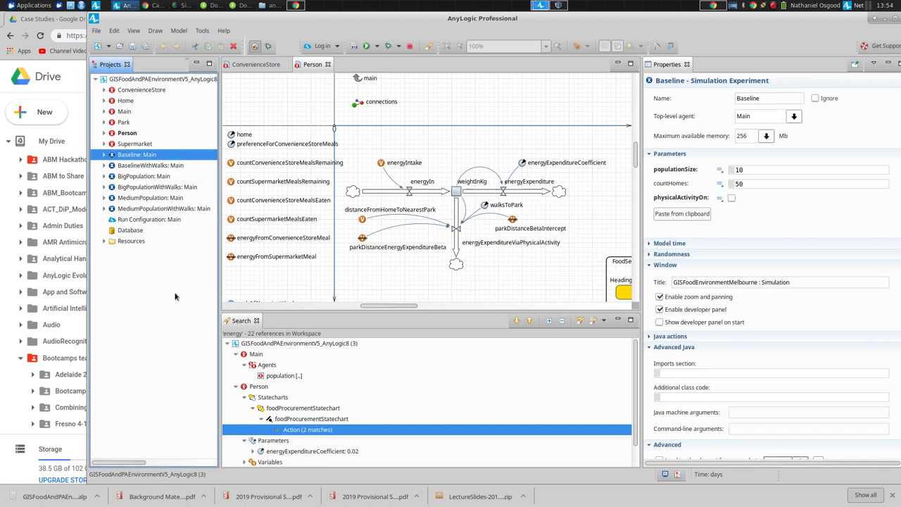
{"action": "left_click", "coordinate": [365, 46]}
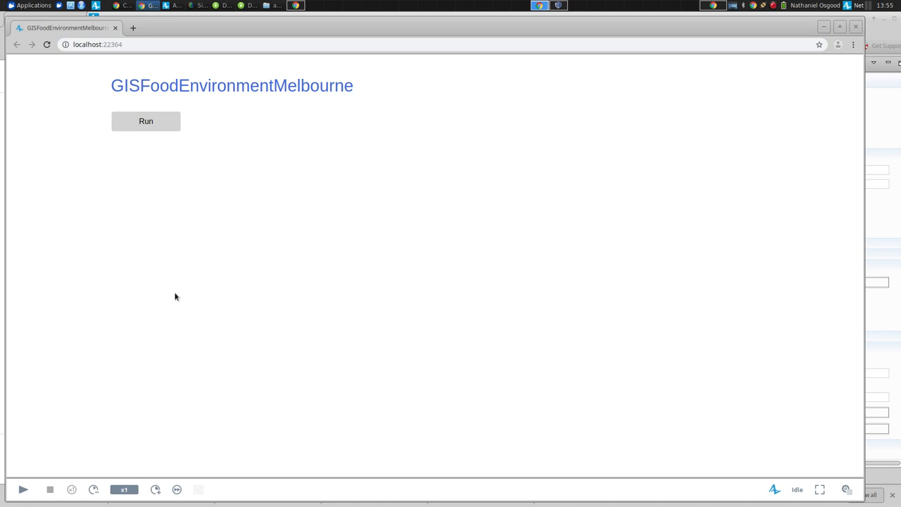
{"action": "mouse_move", "coordinate": [167, 490]}
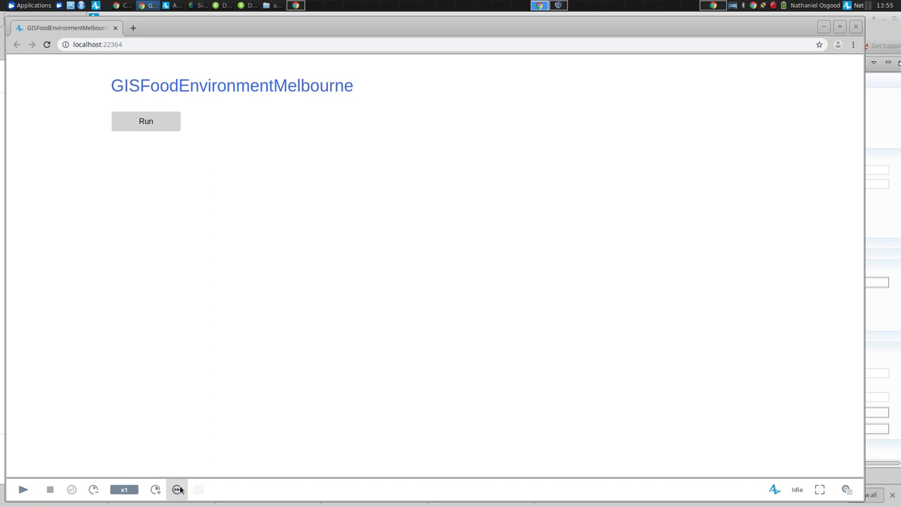
Run GISFoodEnvironmentMelbourne so the Melbourne map with homes, stores and agents appears.
{"action": "left_click", "coordinate": [147, 121]}
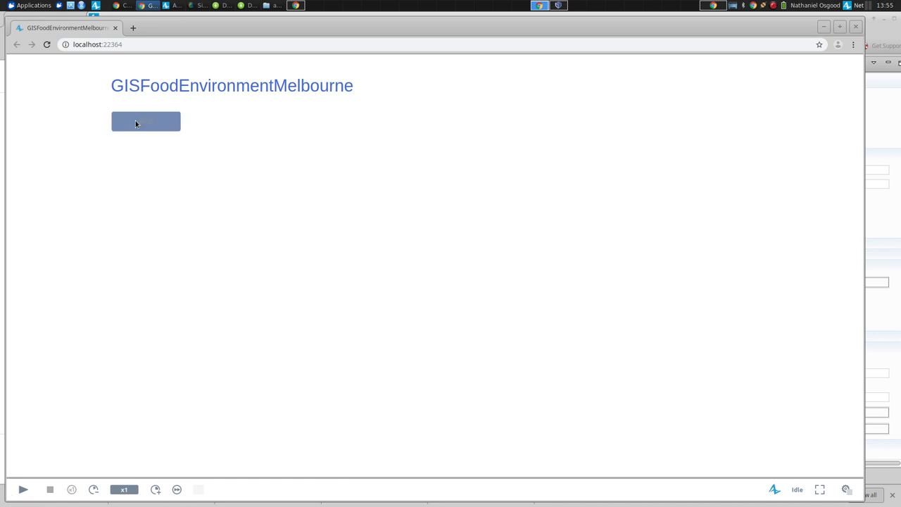
{"action": "left_click", "coordinate": [147, 121]}
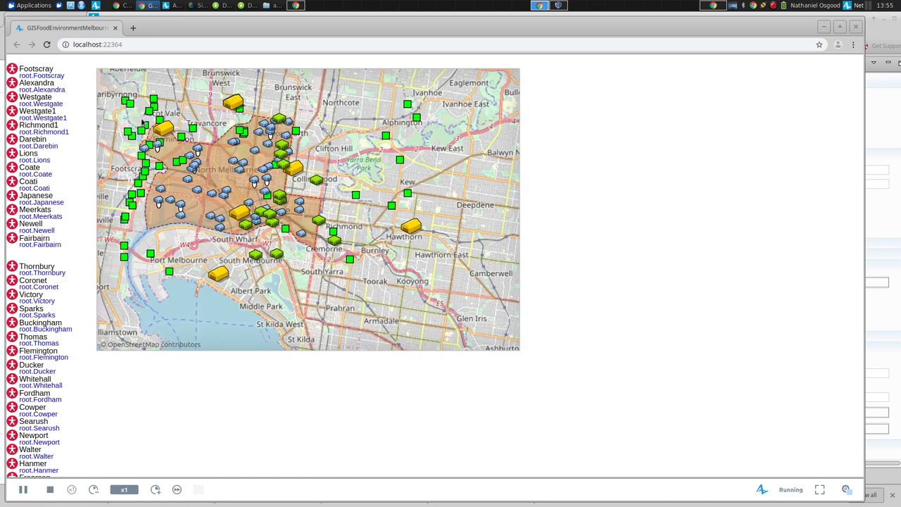
{"action": "mouse_move", "coordinate": [177, 491]}
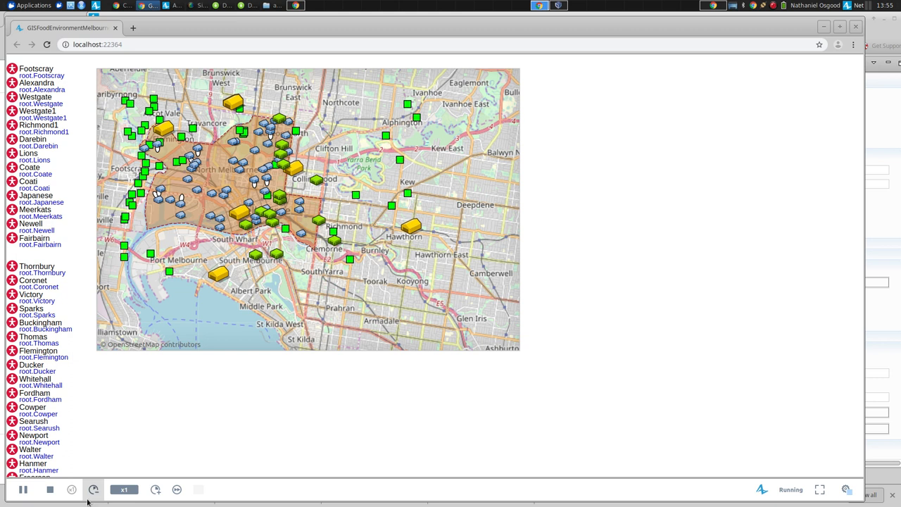
Show the developer panel with console log output beside the running model.
{"action": "left_click", "coordinate": [23, 490]}
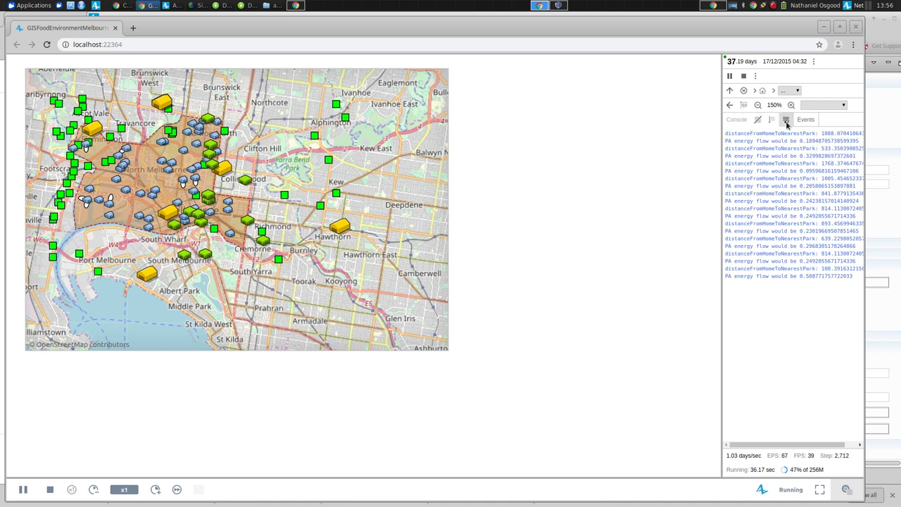
{"action": "mouse_move", "coordinate": [755, 76]}
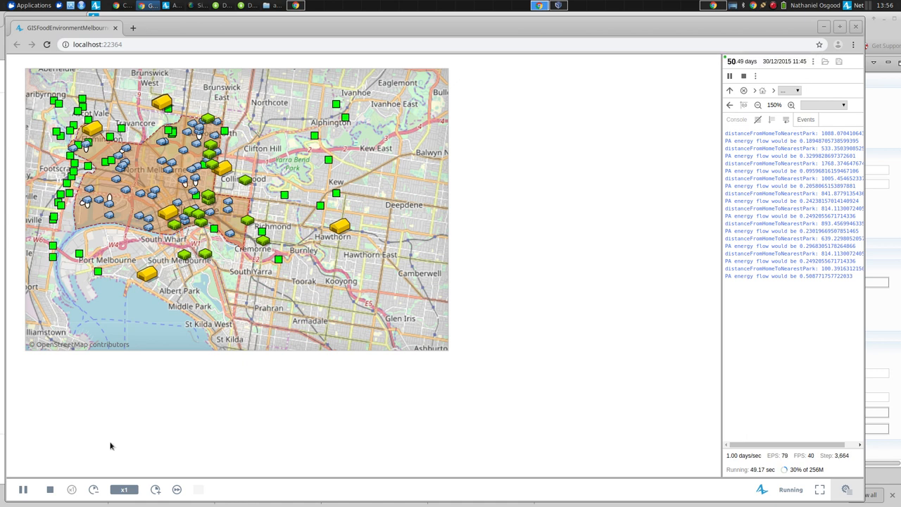
Switch the running simulation to virtual time so it runs as fast as possible.
{"action": "left_click", "coordinate": [177, 490]}
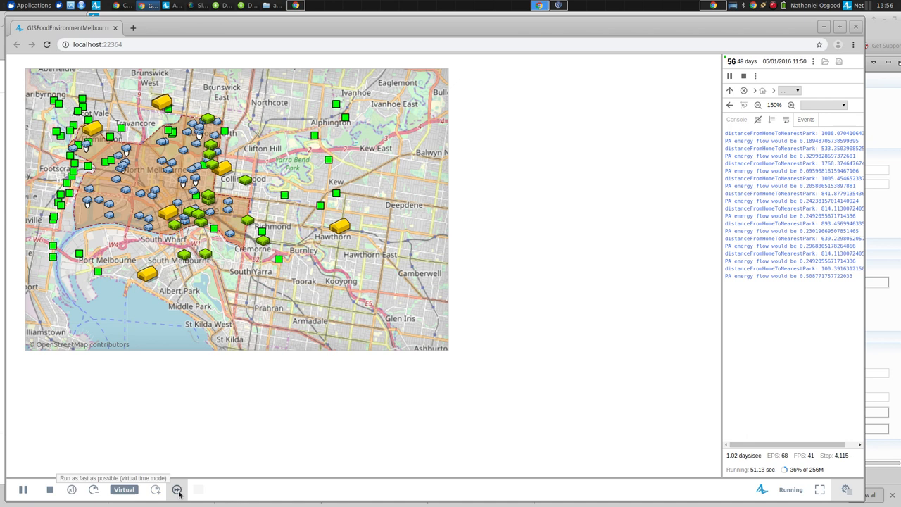
{"action": "left_click", "coordinate": [178, 490]}
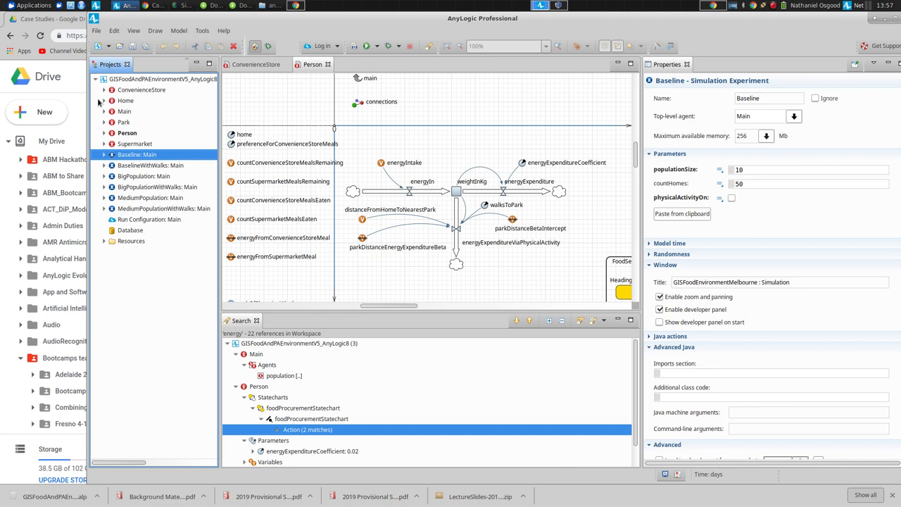
{"action": "mouse_move", "coordinate": [104, 107]}
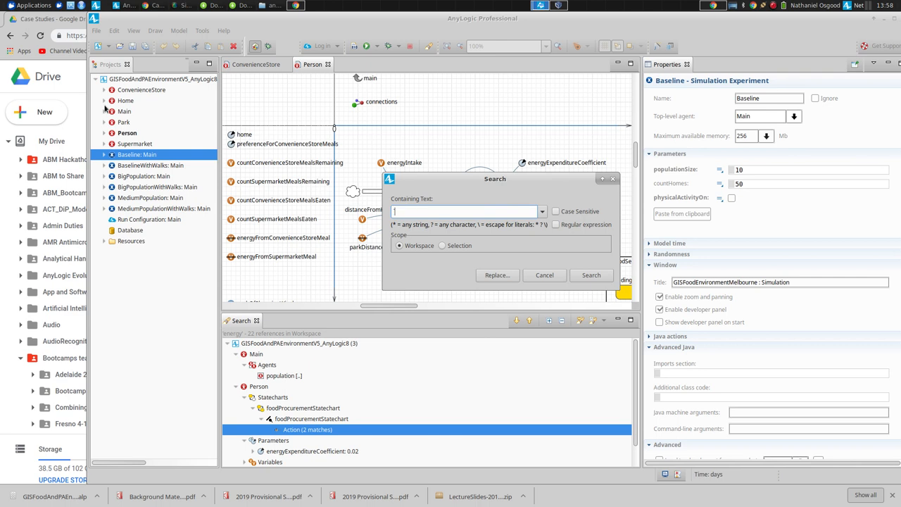
Cancel the Search dialog and expand the Person agent in the Projects tree.
{"action": "left_click", "coordinate": [543, 275]}
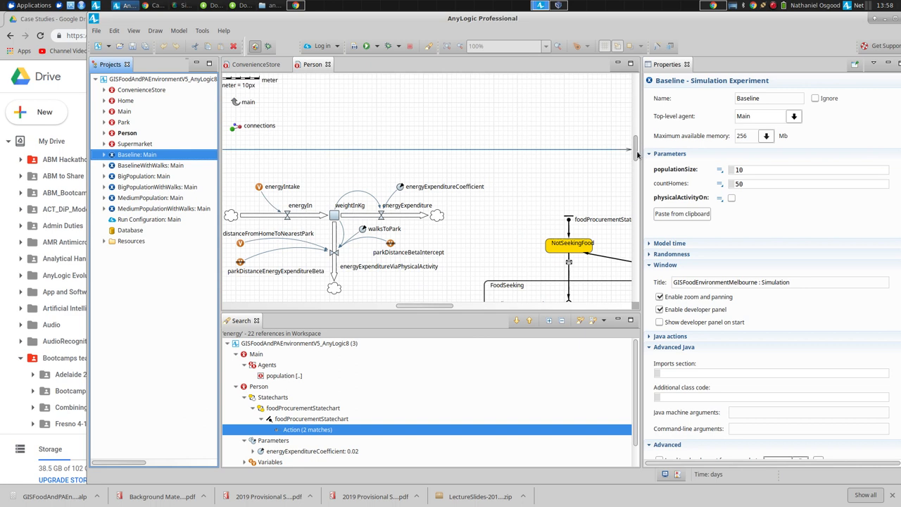
{"action": "scroll", "scroll_direction": "down", "scroll_amount": 3}
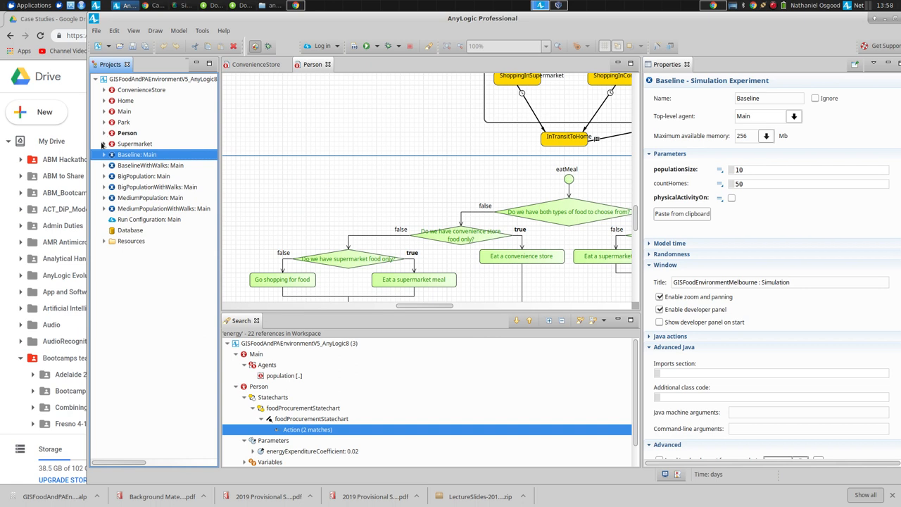
{"action": "left_click", "coordinate": [104, 132]}
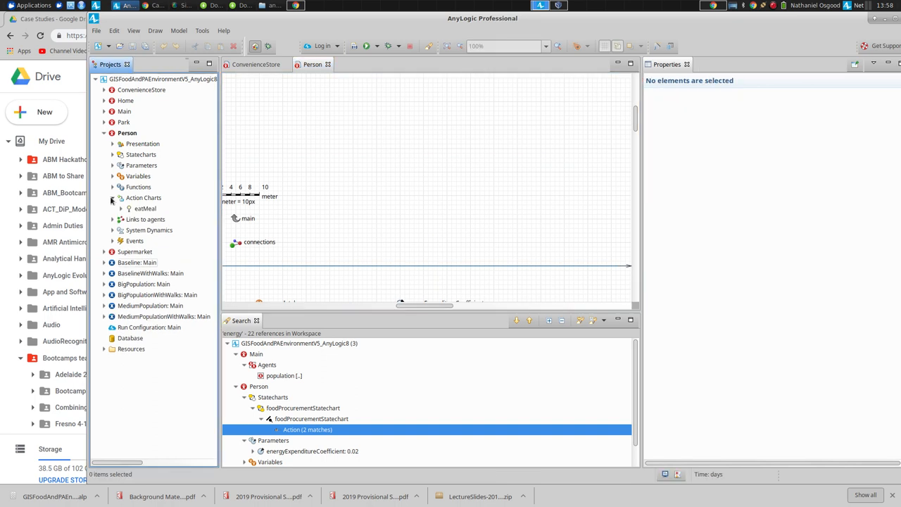
Expand Person's Presentation and eatMeal action chart, inspecting the oval shape along the way.
{"action": "left_click", "coordinate": [113, 208]}
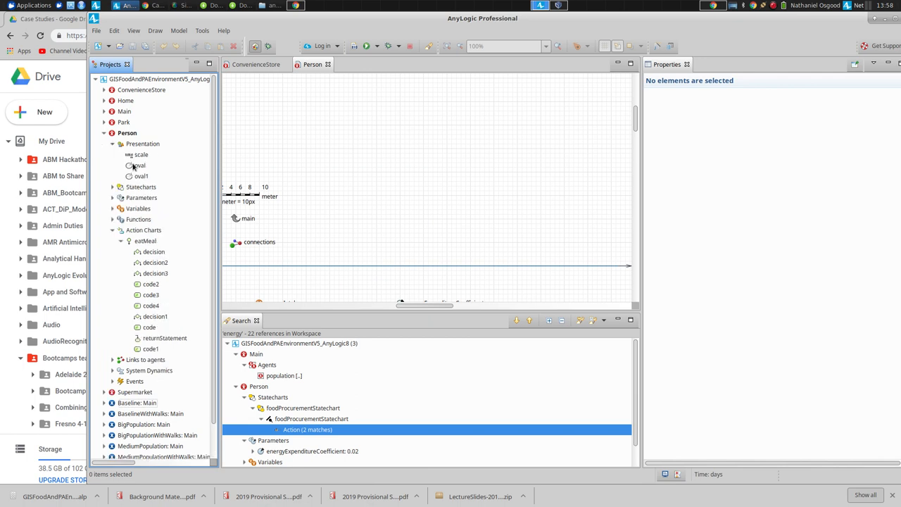
{"action": "left_click", "coordinate": [140, 164]}
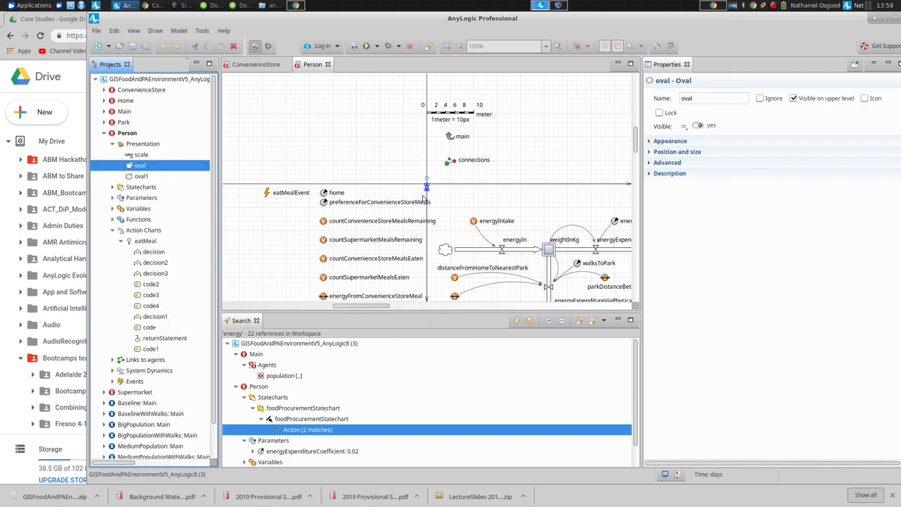
{"action": "left_click", "coordinate": [426, 186]}
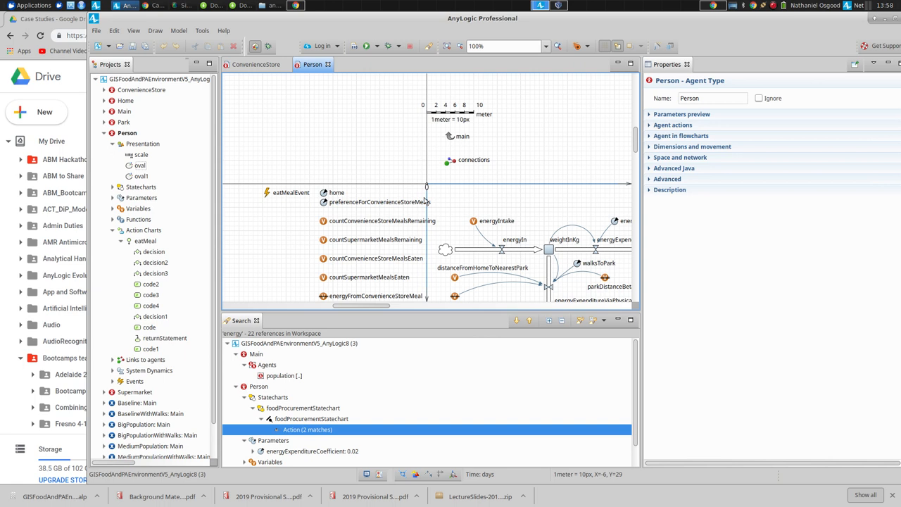
{"action": "mouse_move", "coordinate": [191, 226]}
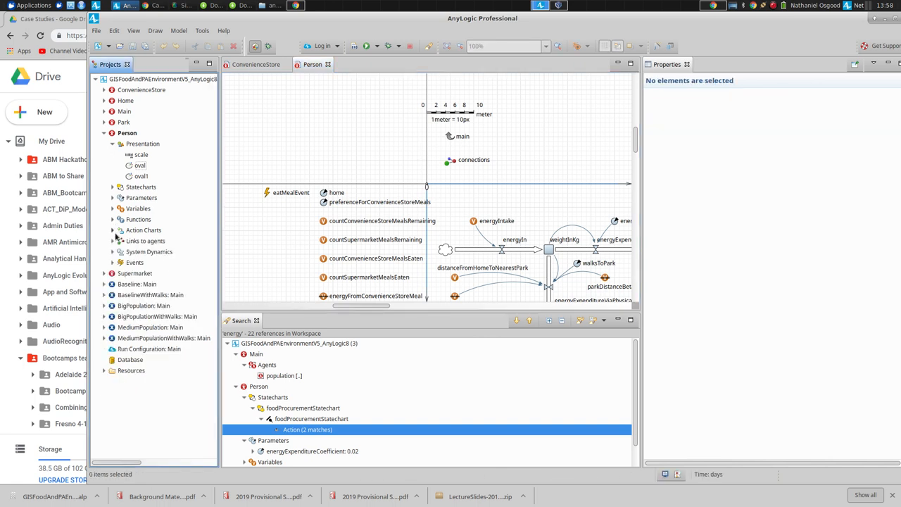
{"action": "left_click", "coordinate": [113, 231]}
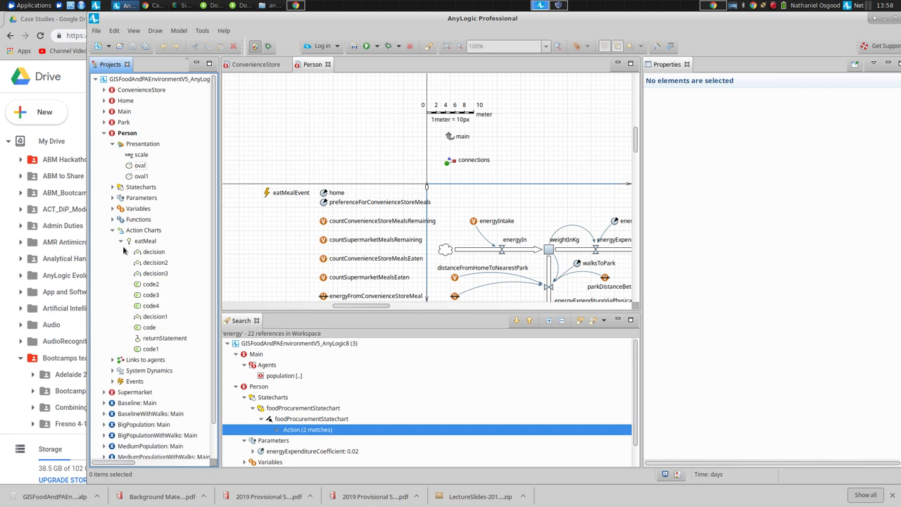
{"action": "mouse_move", "coordinate": [140, 390]}
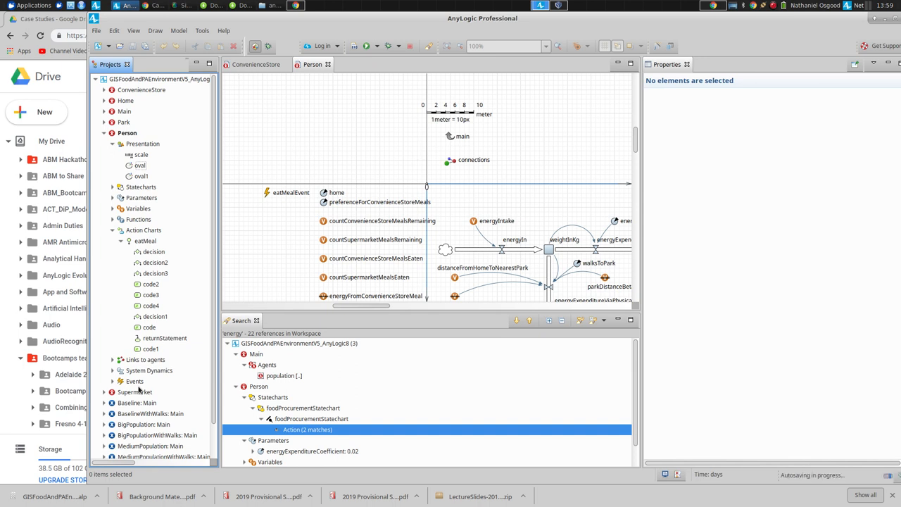
Jump to eatMeal's decision2, code2 and first decision blocks to view their conditions.
{"action": "left_click", "coordinate": [152, 262]}
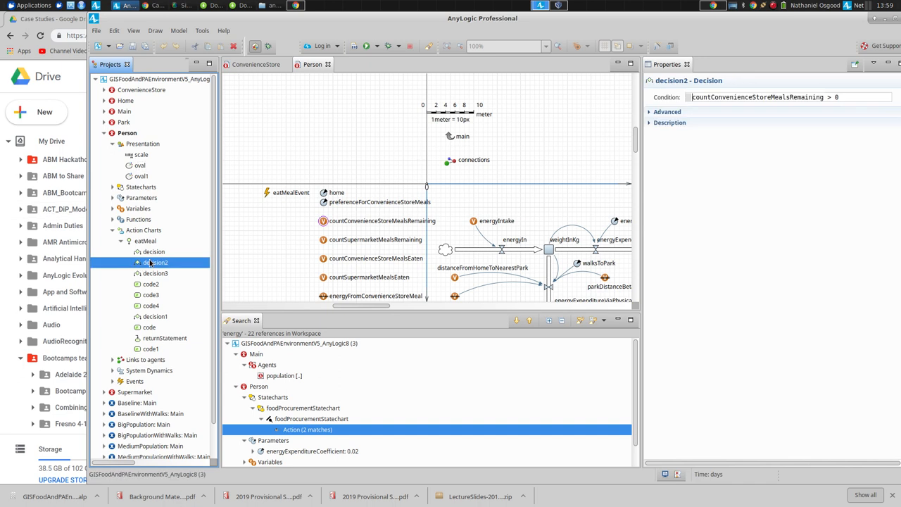
{"action": "mouse_move", "coordinate": [499, 193]}
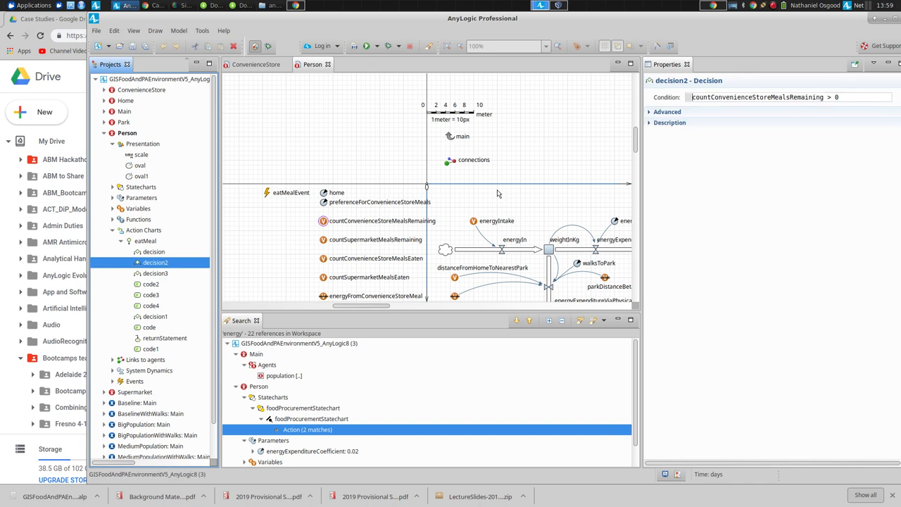
{"action": "left_click", "coordinate": [155, 262]}
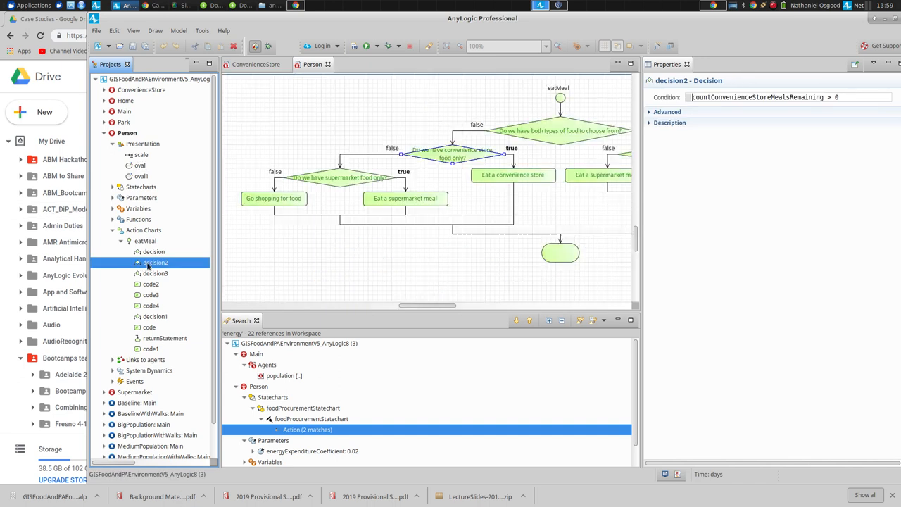
{"action": "left_click", "coordinate": [150, 285]}
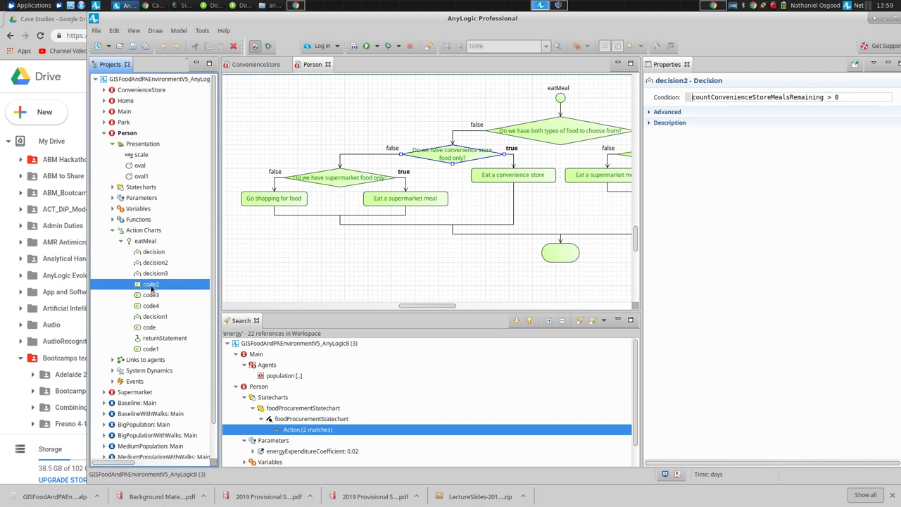
{"action": "left_click", "coordinate": [155, 316]}
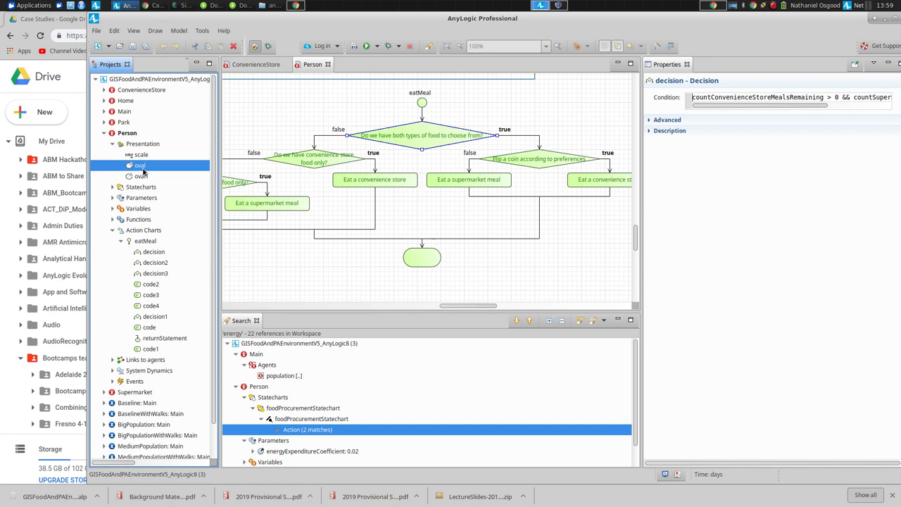
Locate the oval1 and scale presentation shapes, then return to eatMeal's first decision.
{"action": "left_click", "coordinate": [141, 176]}
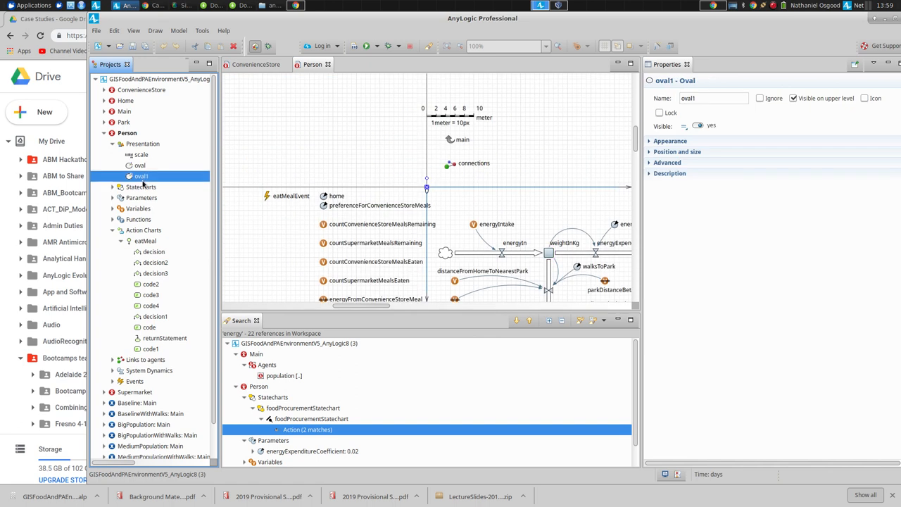
{"action": "left_click", "coordinate": [138, 153]}
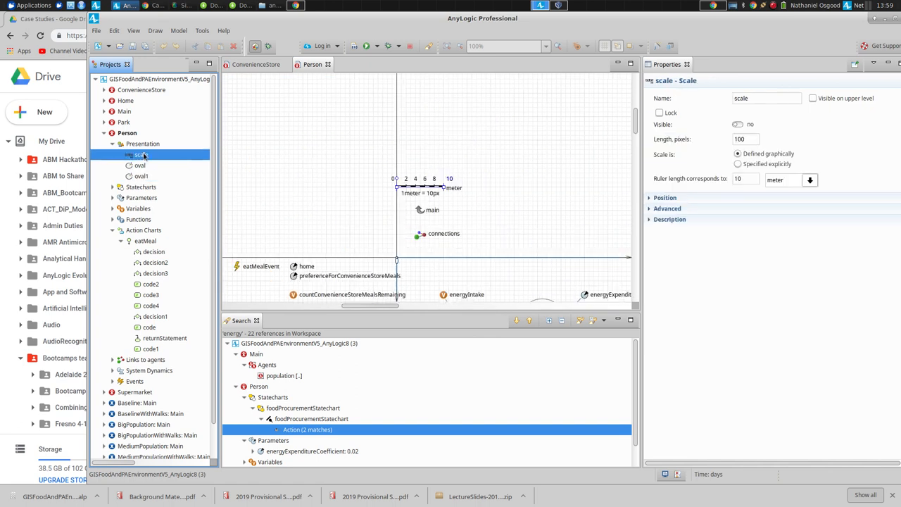
{"action": "left_click", "coordinate": [153, 250]}
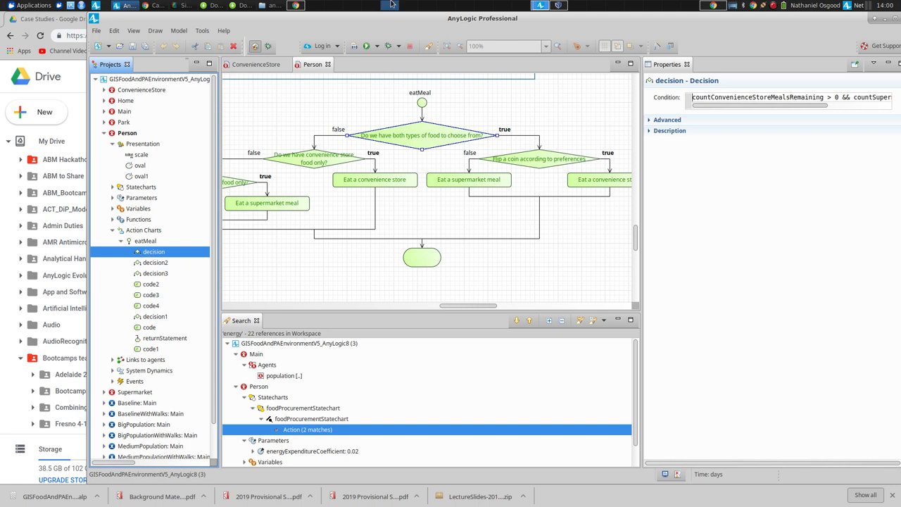
{"action": "left_click", "coordinate": [777, 6]}
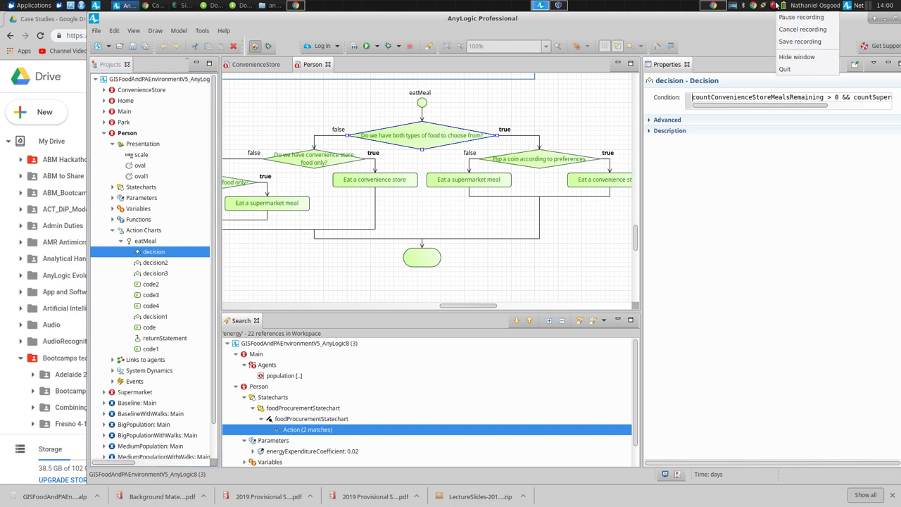
{"action": "mouse_move", "coordinate": [799, 43]}
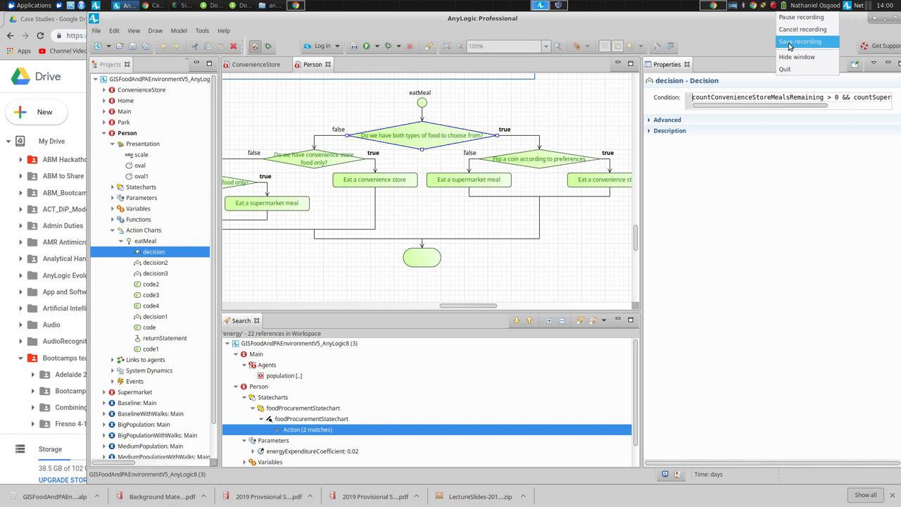